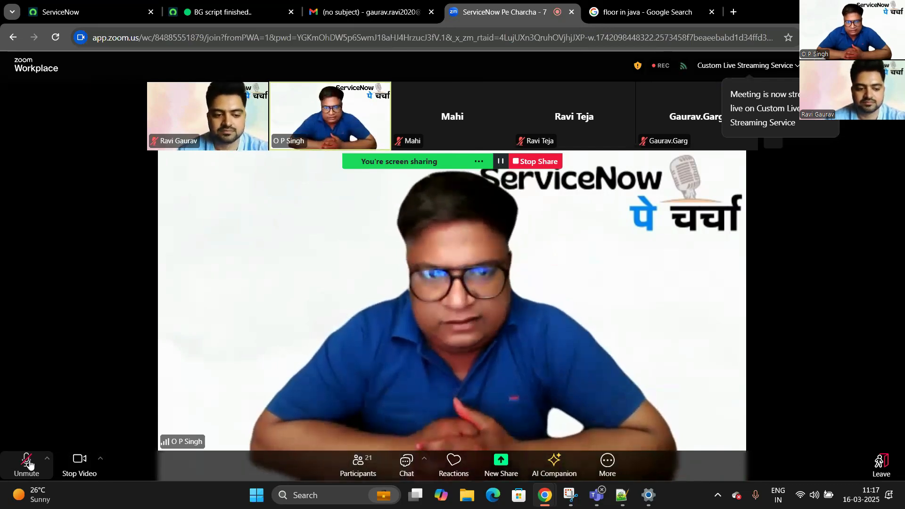
Step: Filter the navigator for 'duplic' and open Configuration's De-duplication Tasks list
click(47, 459)
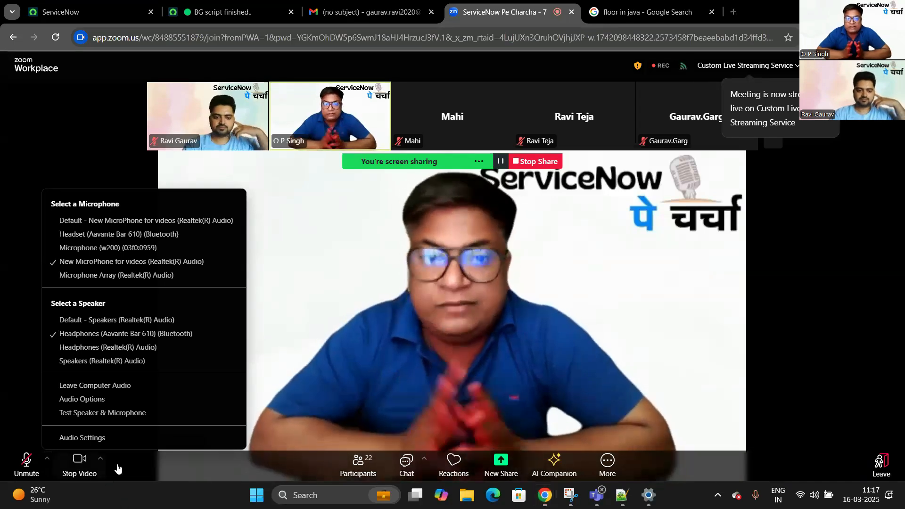
click(47, 460)
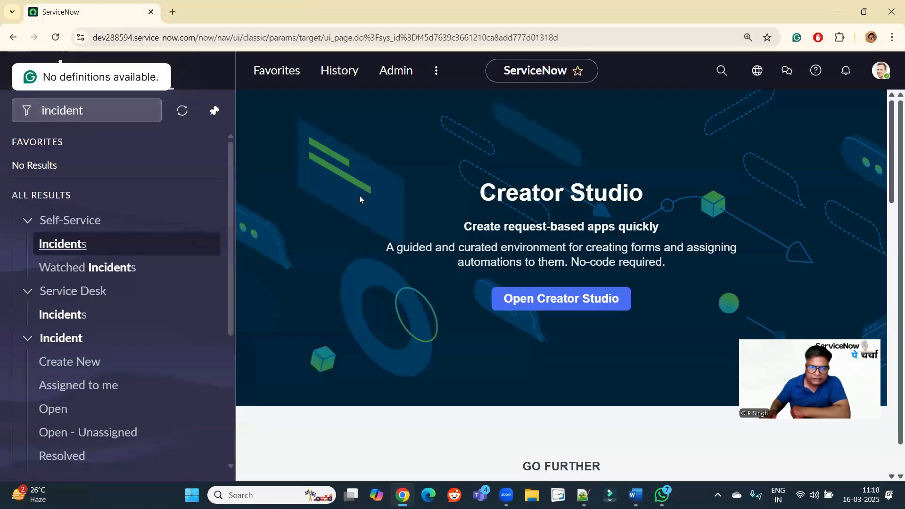
click(71, 110)
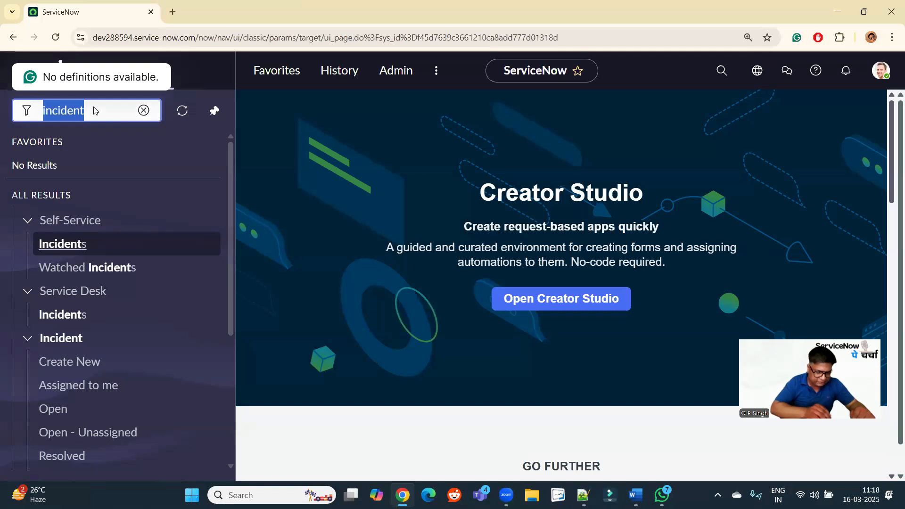
text(duplic)
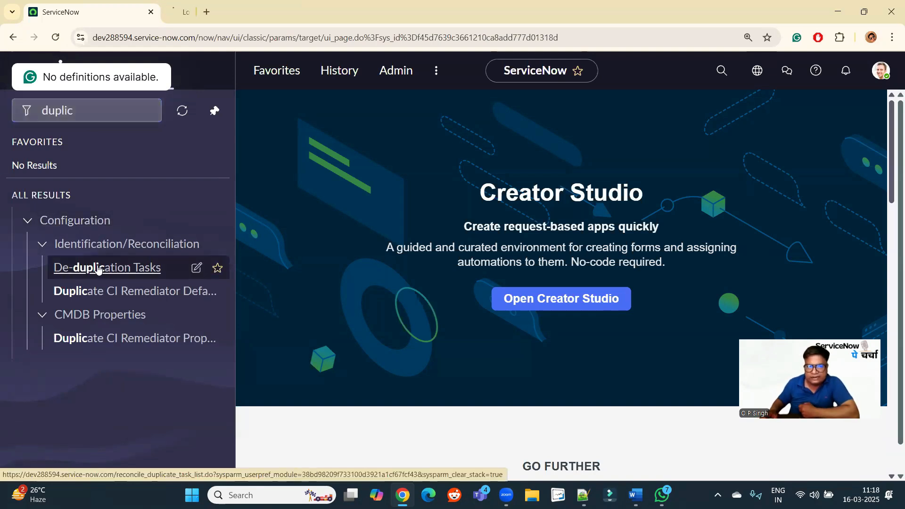
click(107, 267)
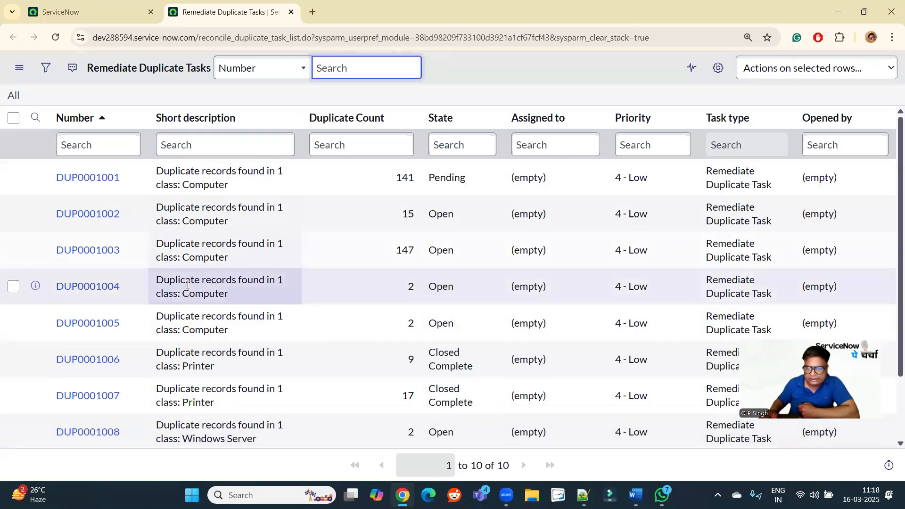
Step: Scroll the Remediate Duplicate Tasks list and open task DUP0001002
scroll(down, 3)
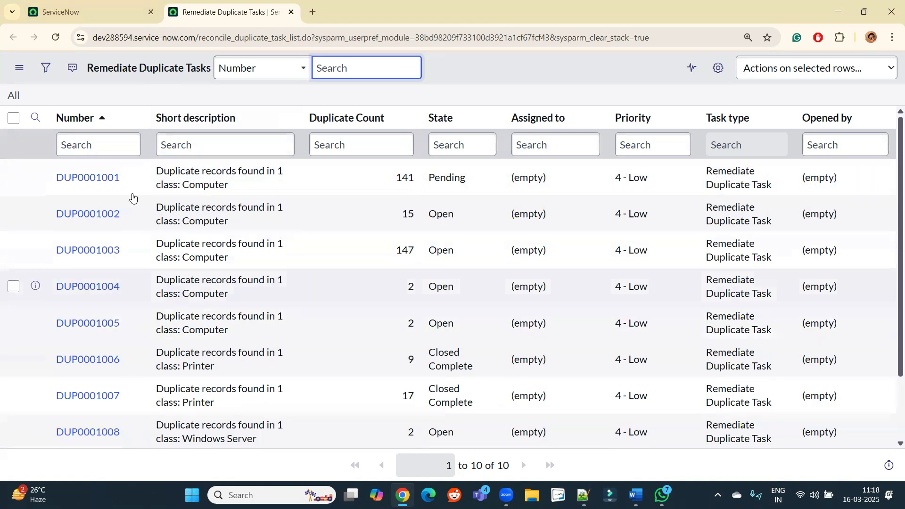
mouse_move(137, 68)
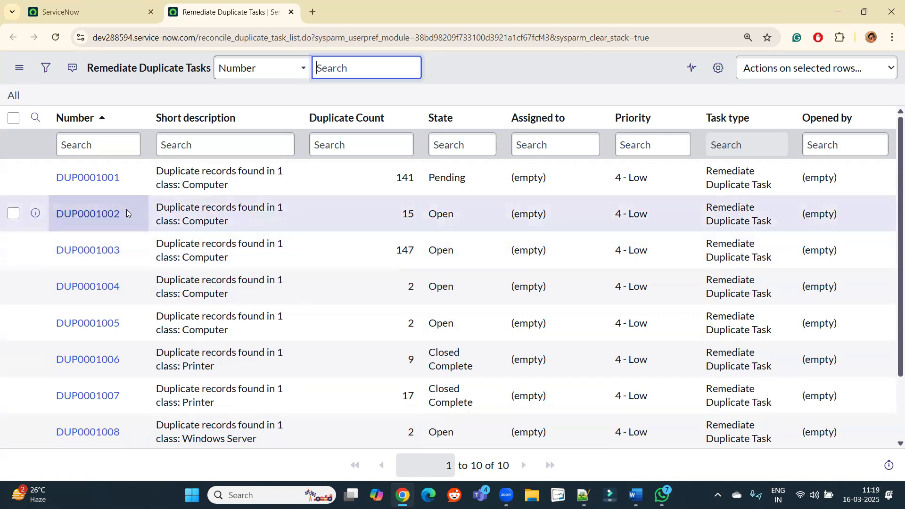
mouse_move(66, 223)
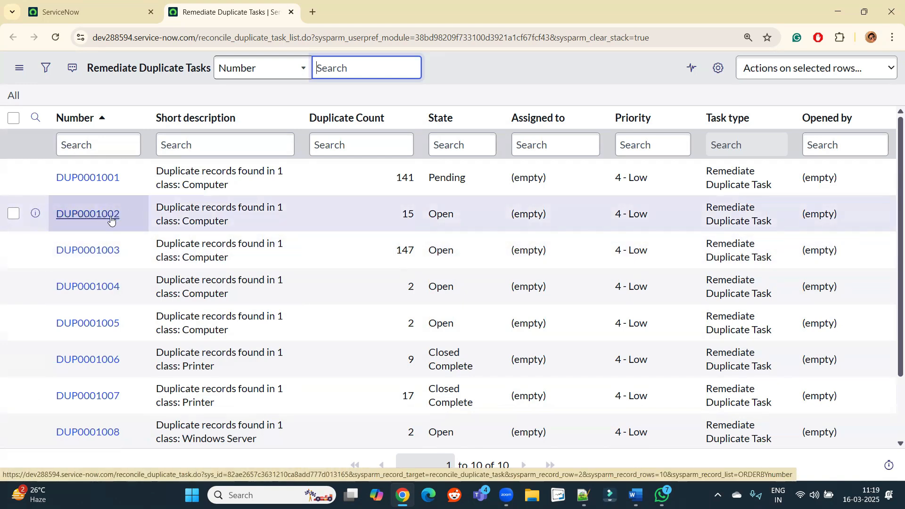
click(87, 213)
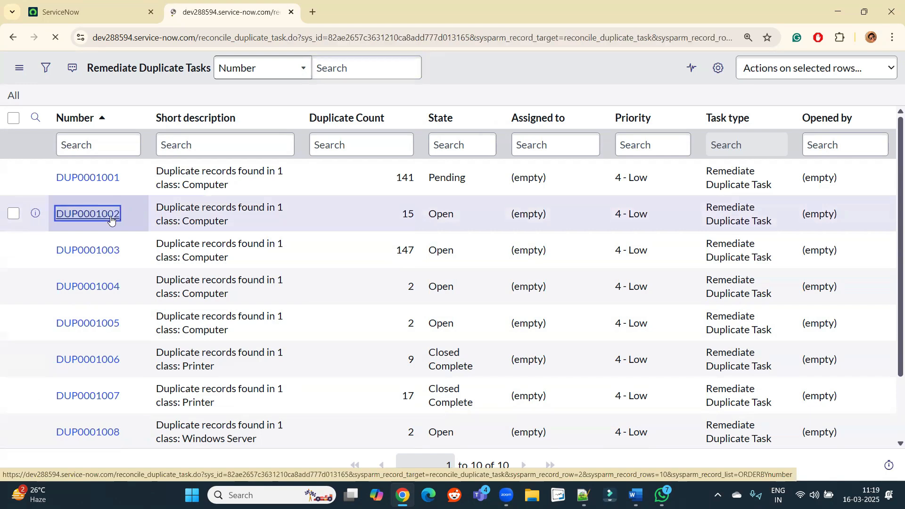
Step: Review DUP0001002's Computer class and serial_number L3BB911 criterion, then start Remediate
click(87, 213)
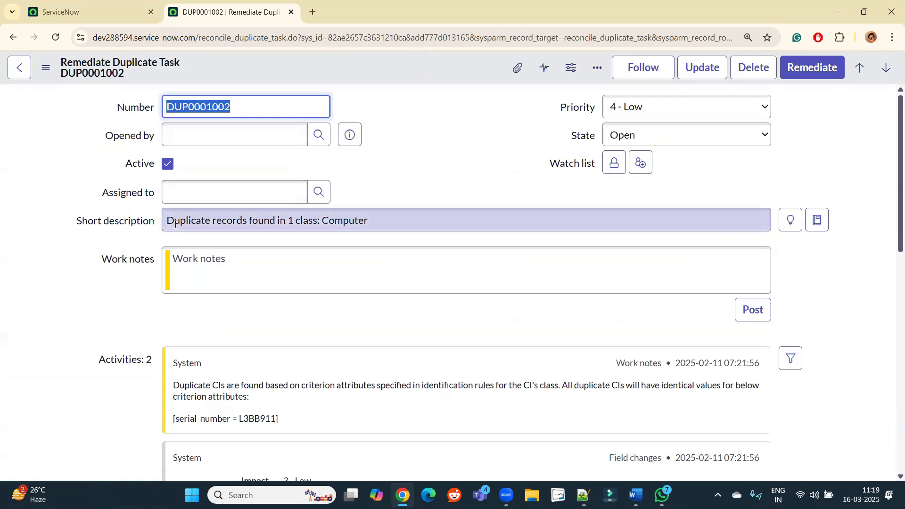
double_click(242, 220)
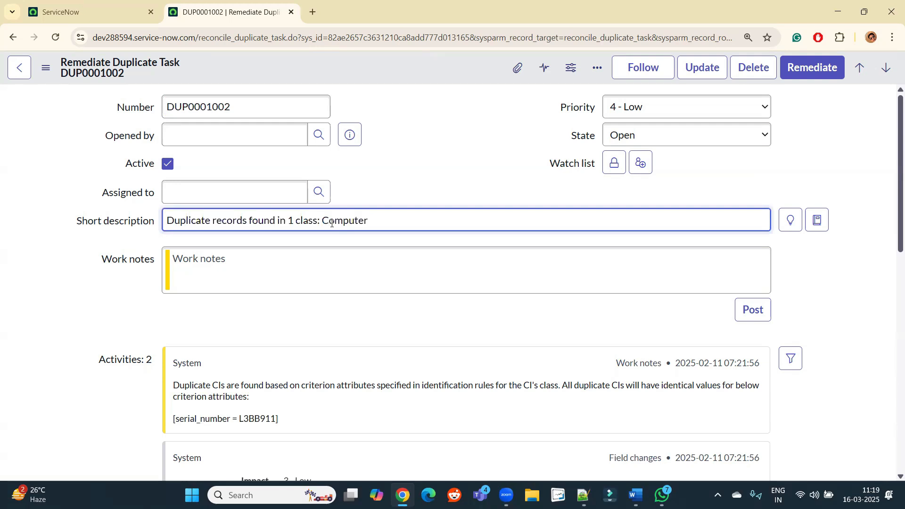
double_click(343, 221)
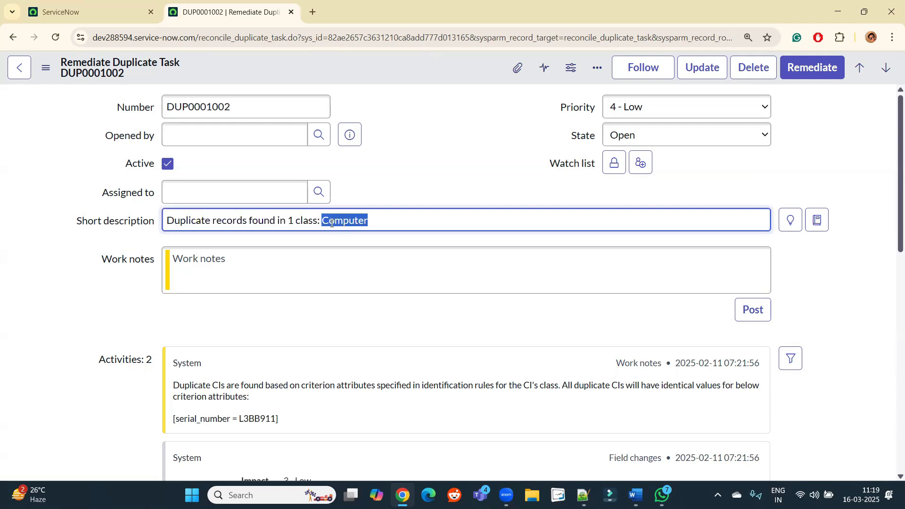
scroll(down, 3)
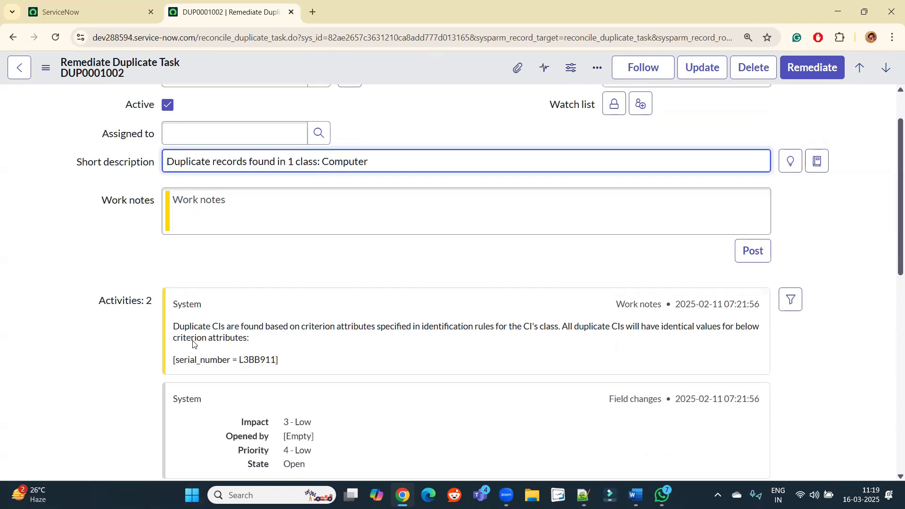
mouse_move(296, 341)
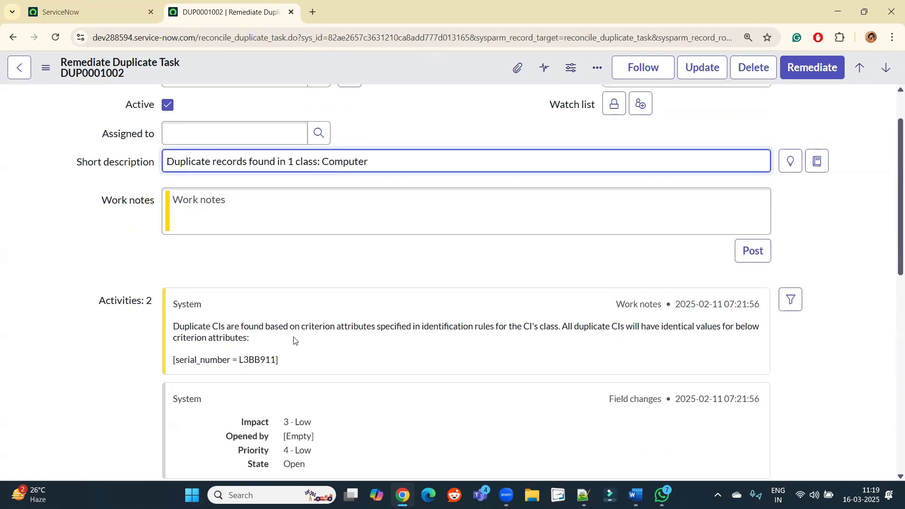
click(329, 161)
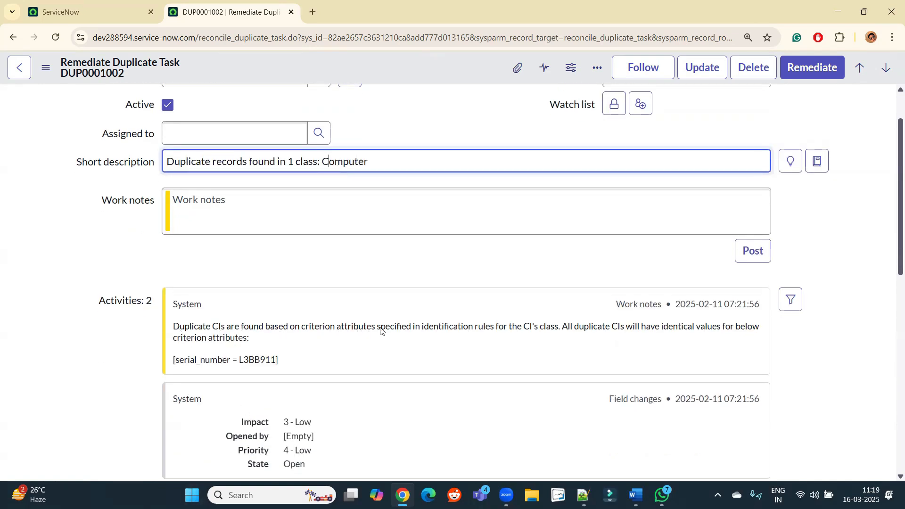
mouse_move(484, 332)
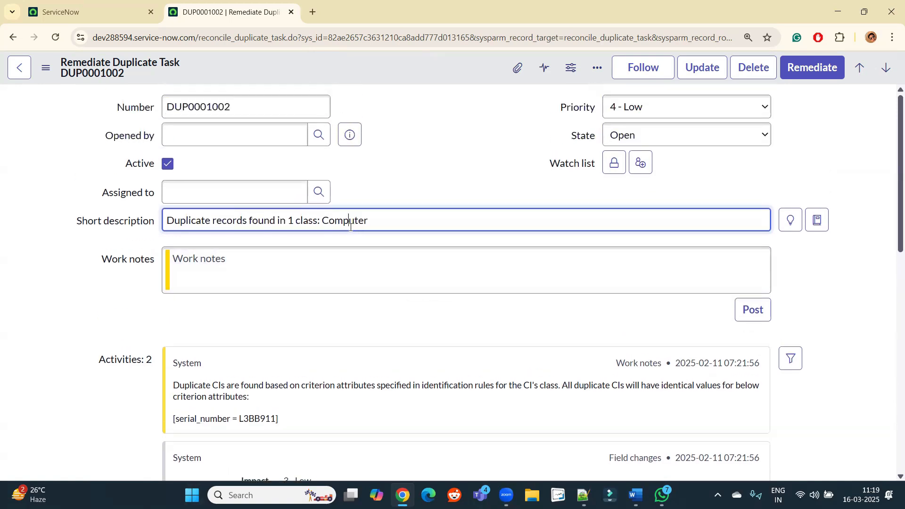
double_click(344, 220)
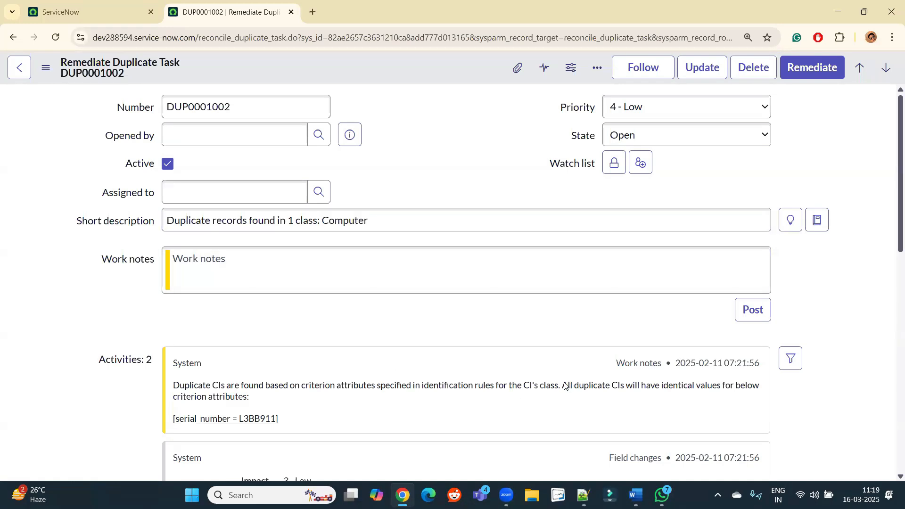
mouse_move(706, 389)
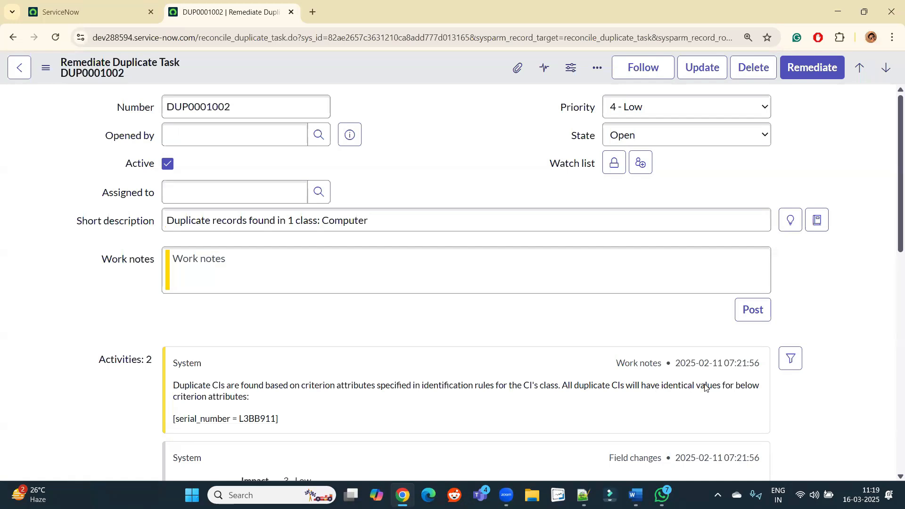
mouse_move(190, 426)
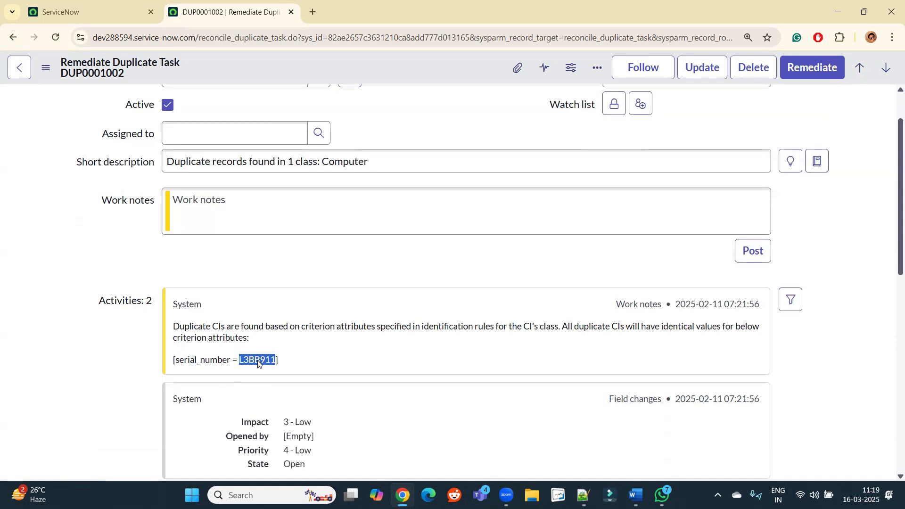
mouse_move(278, 350)
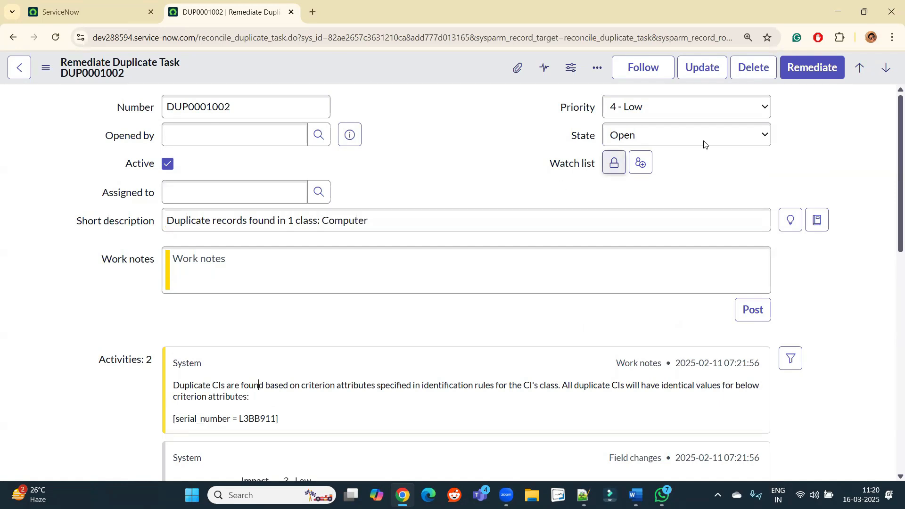
click(812, 67)
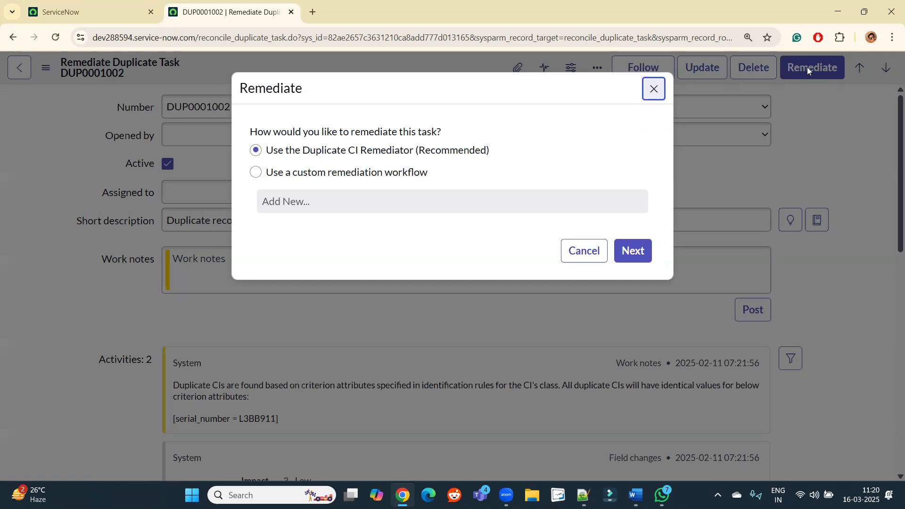
mouse_move(445, 228)
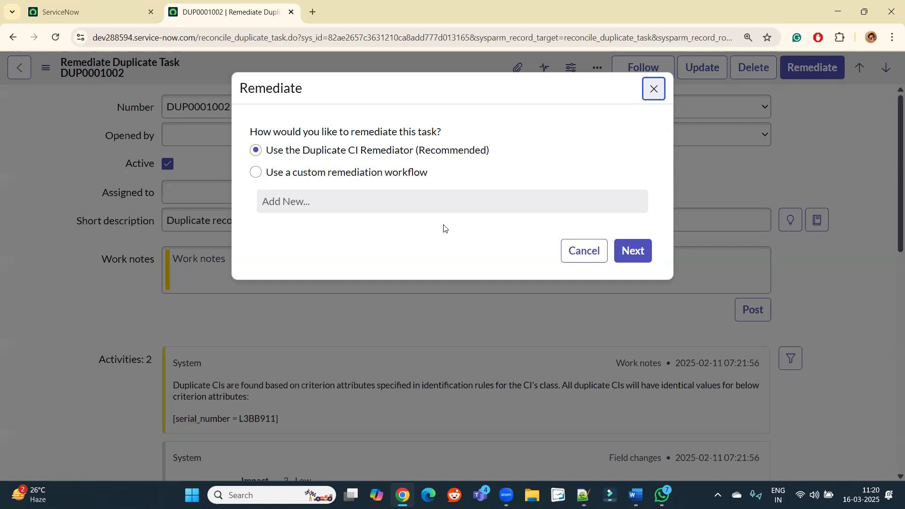
Step: Keep 'Use the Duplicate CI Remediator (Recommended)' and continue
click(633, 251)
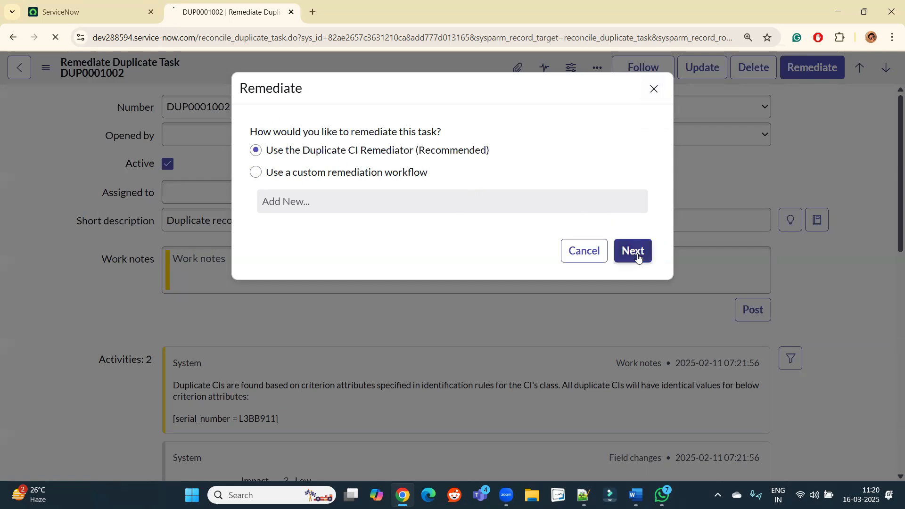
click(632, 251)
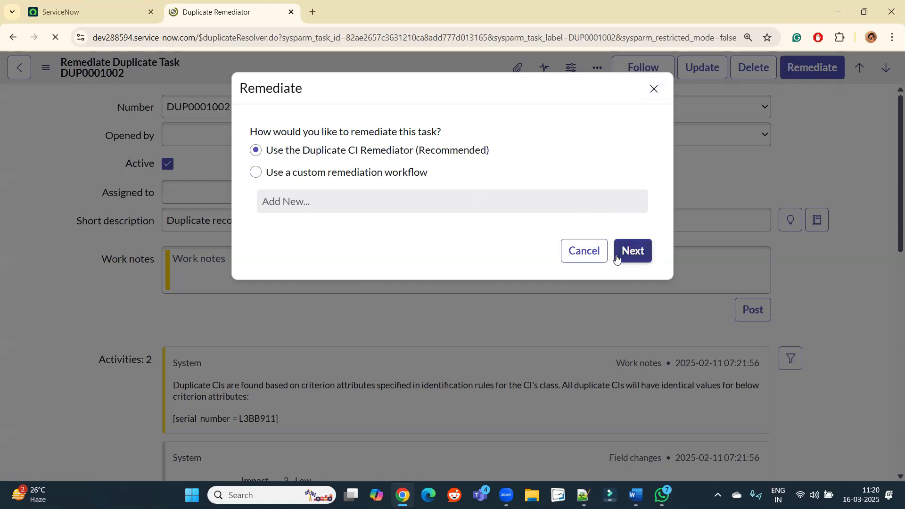
Step: Browse all 15 candidates, then pick *BOW-IBM from the Recommended (3) tab
click(632, 251)
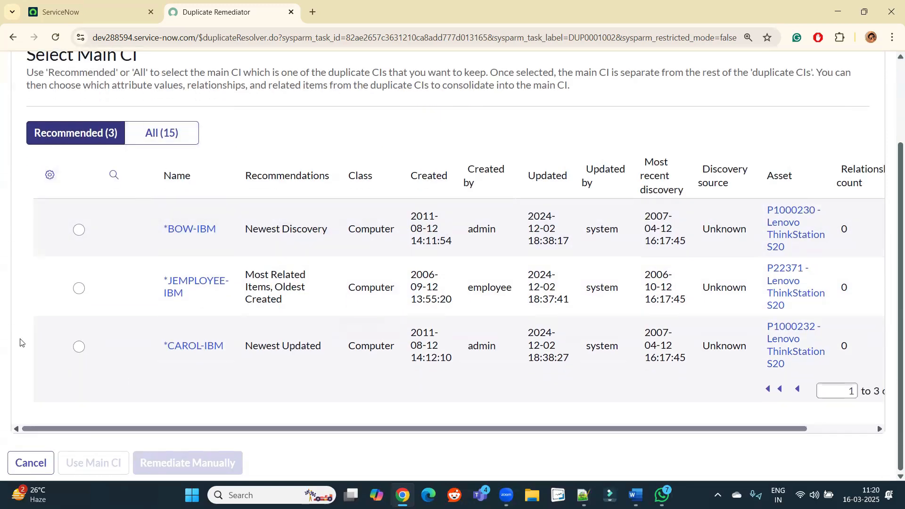
click(162, 133)
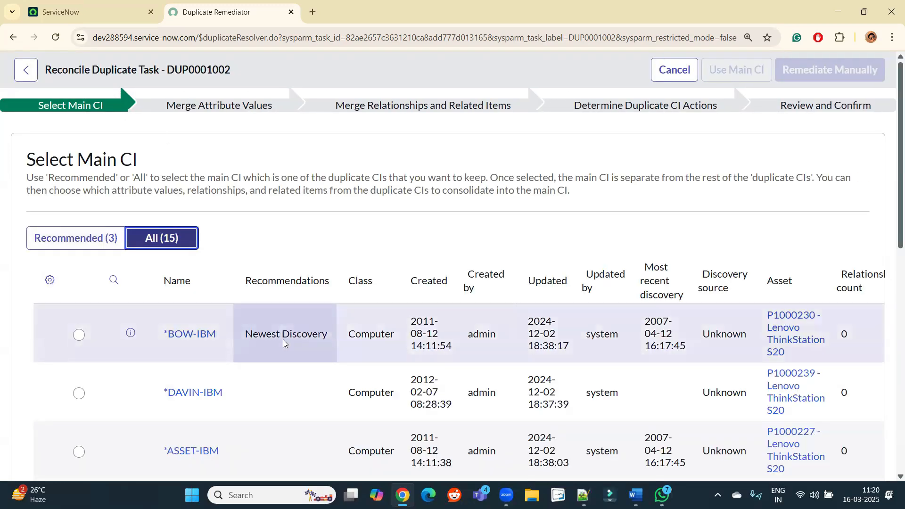
scroll(down, 3)
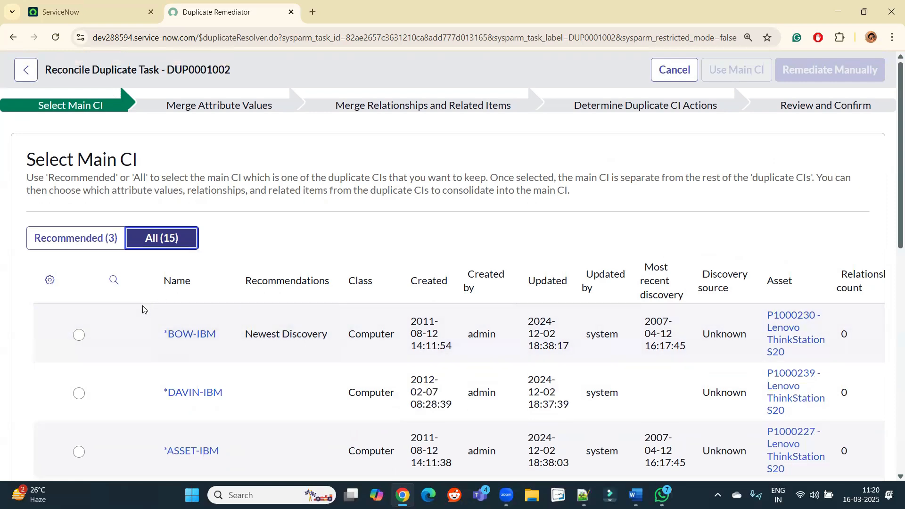
click(75, 238)
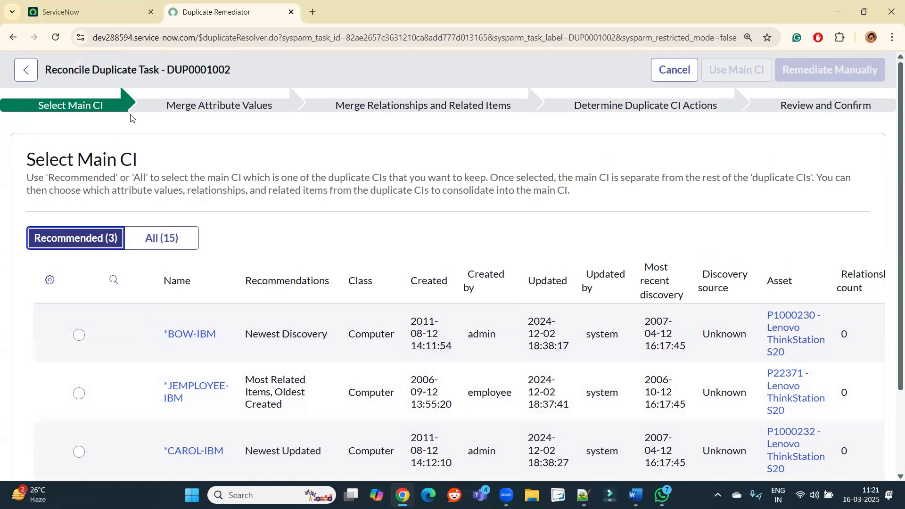
scroll(down, 3)
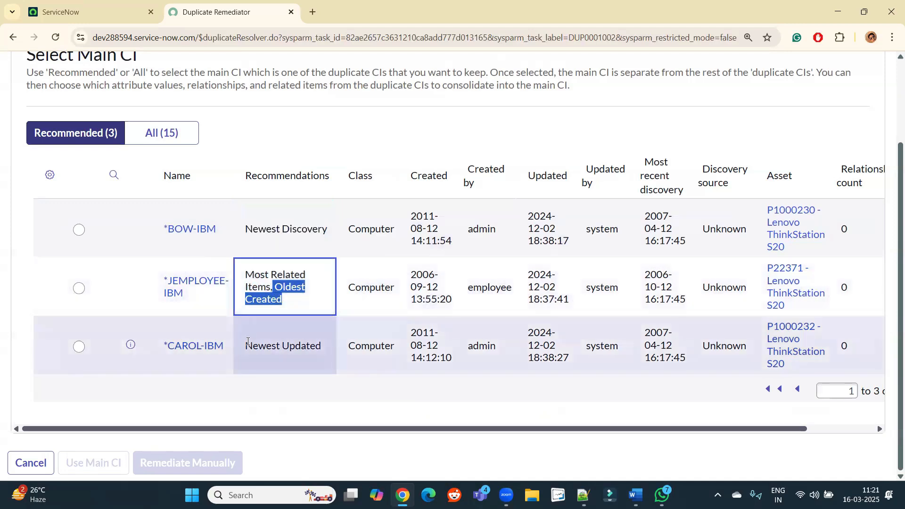
click(285, 345)
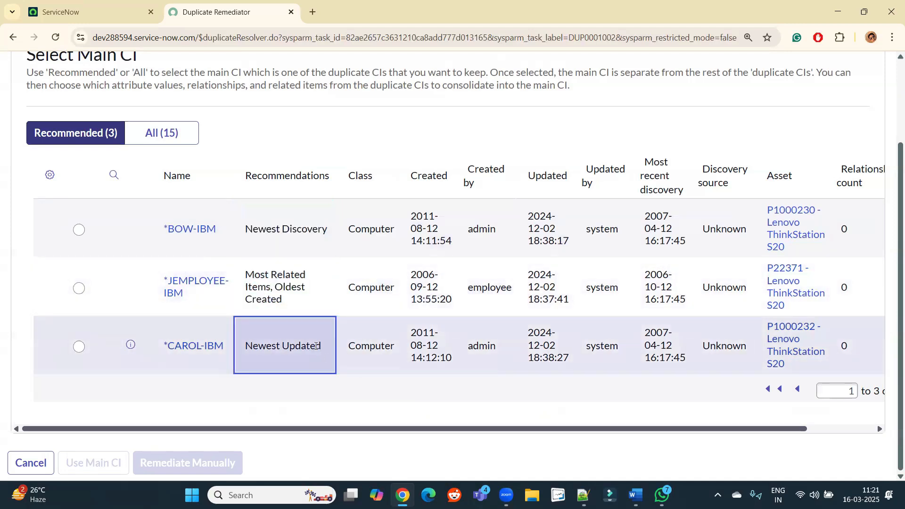
mouse_move(284, 346)
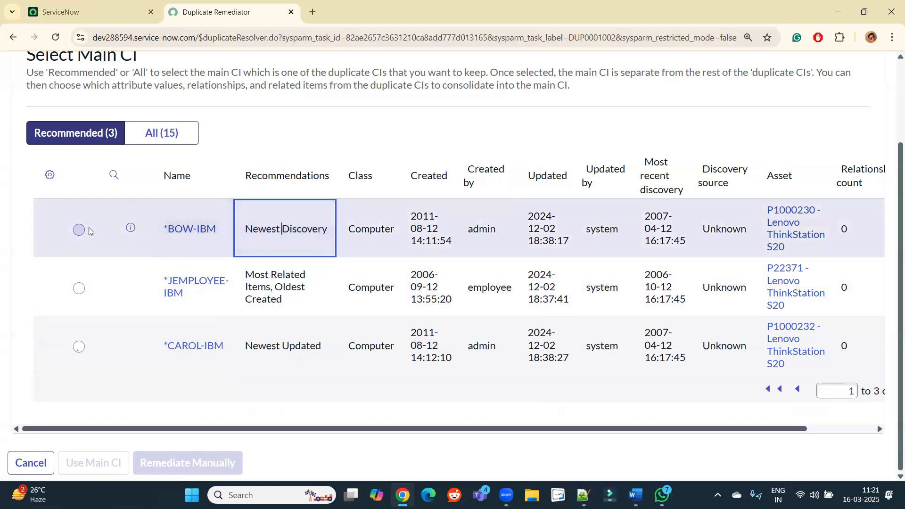
click(79, 229)
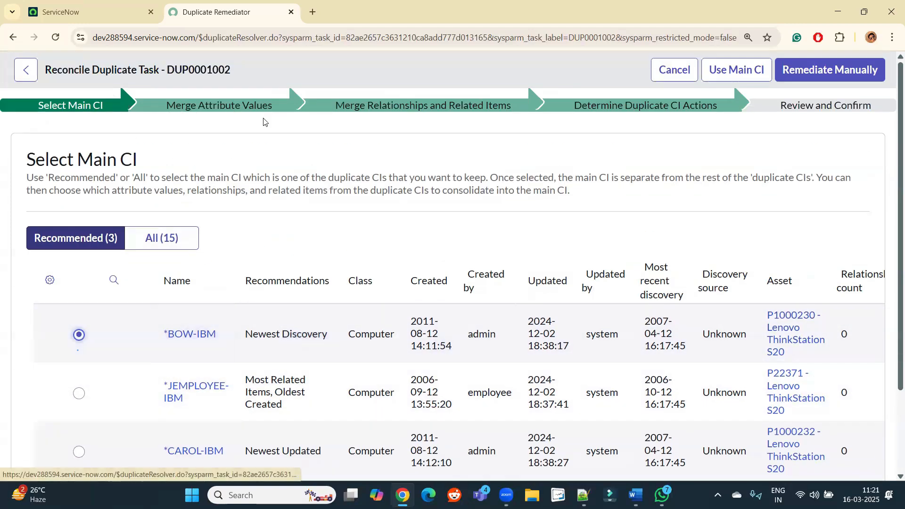
scroll(down, 3)
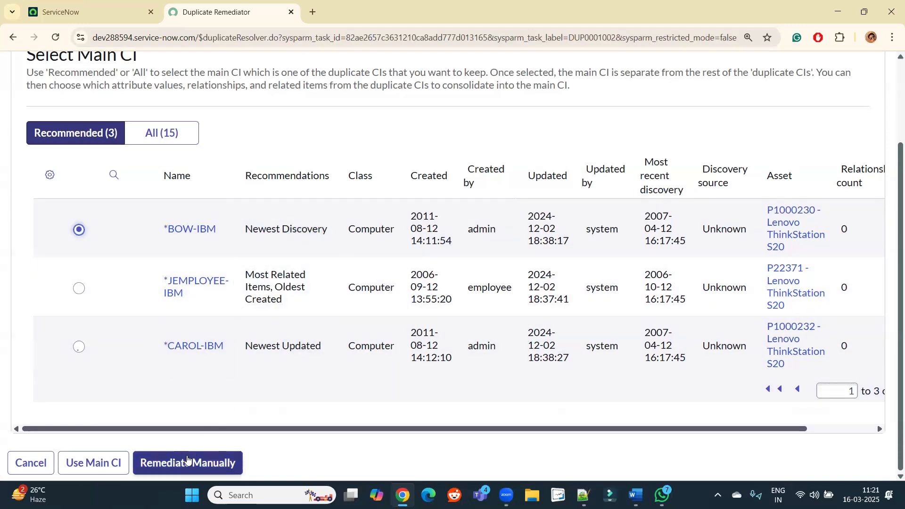
mouse_move(206, 445)
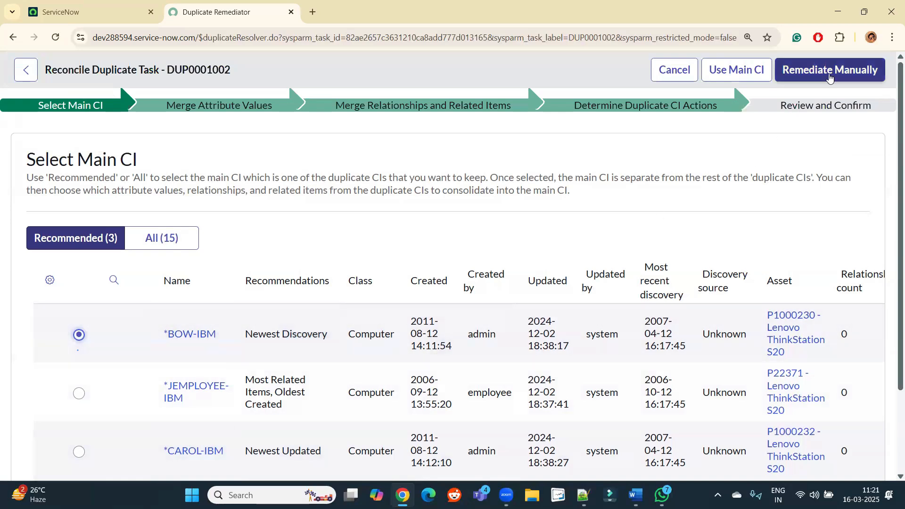
Step: Begin manual remediation and pick *CHUCK-IBM's entry among the other RAM (MB) values
click(830, 70)
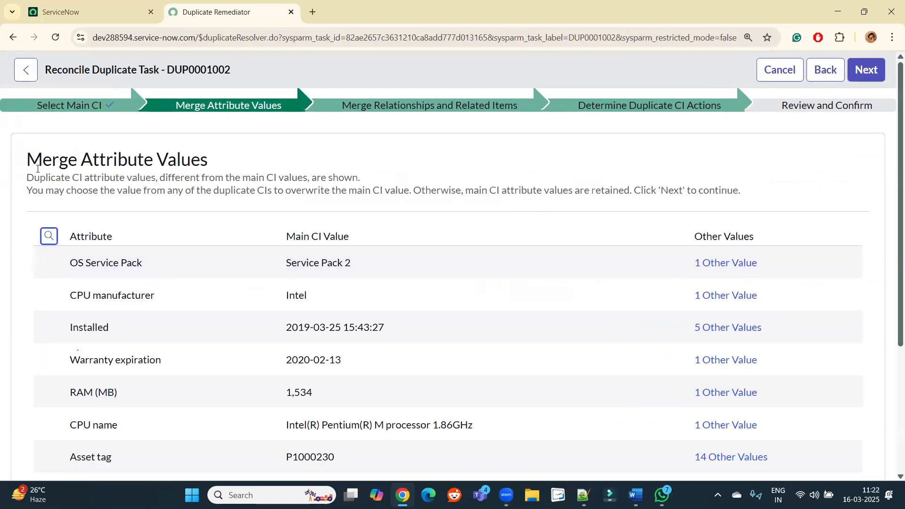
triple_click(116, 159)
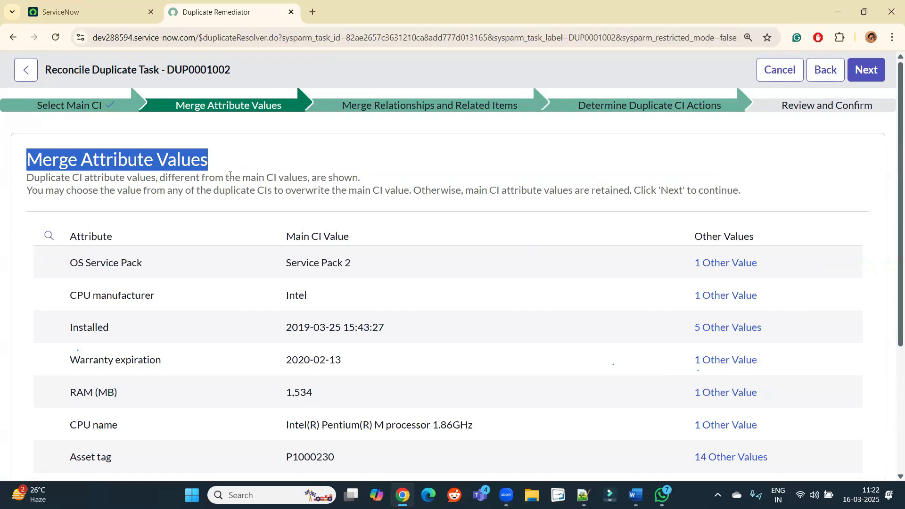
scroll(down, 3)
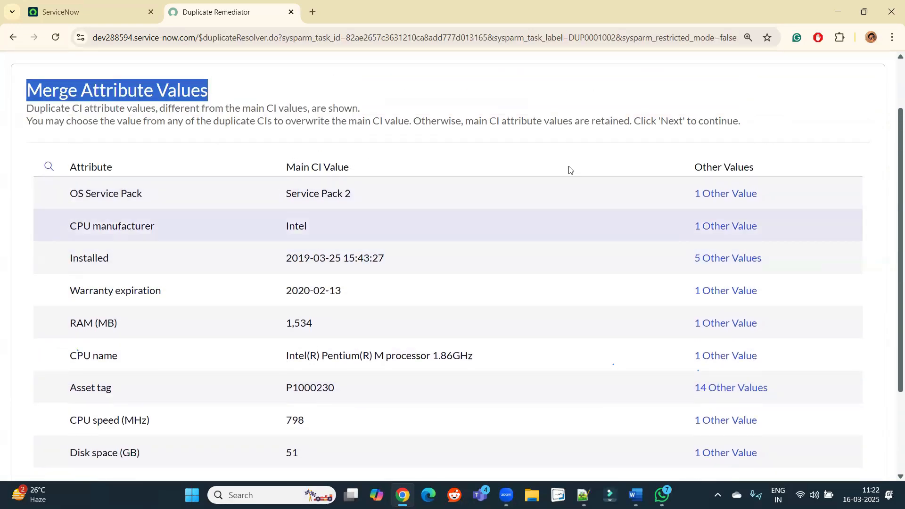
scroll(down, 3)
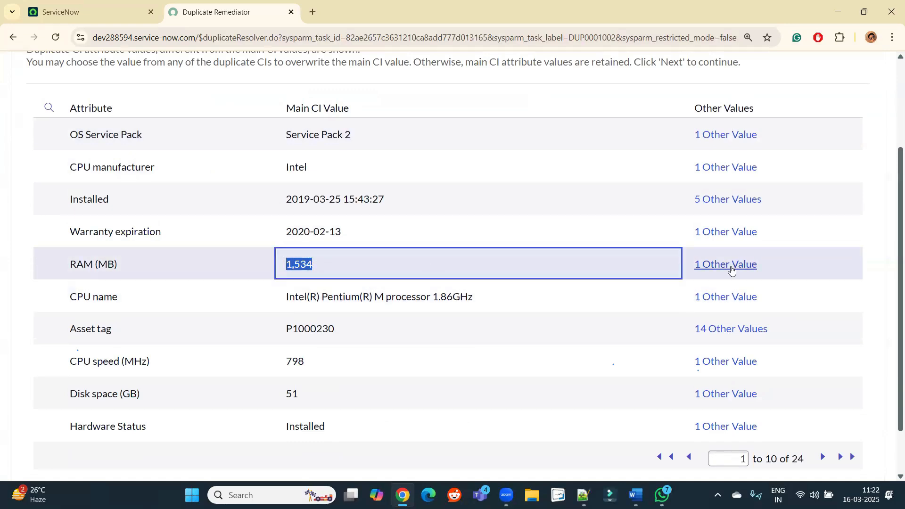
click(726, 264)
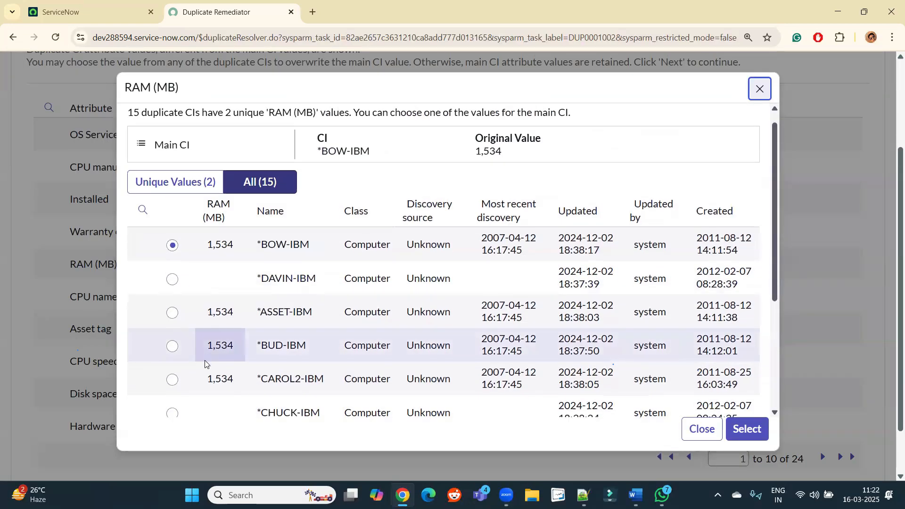
scroll(down, 3)
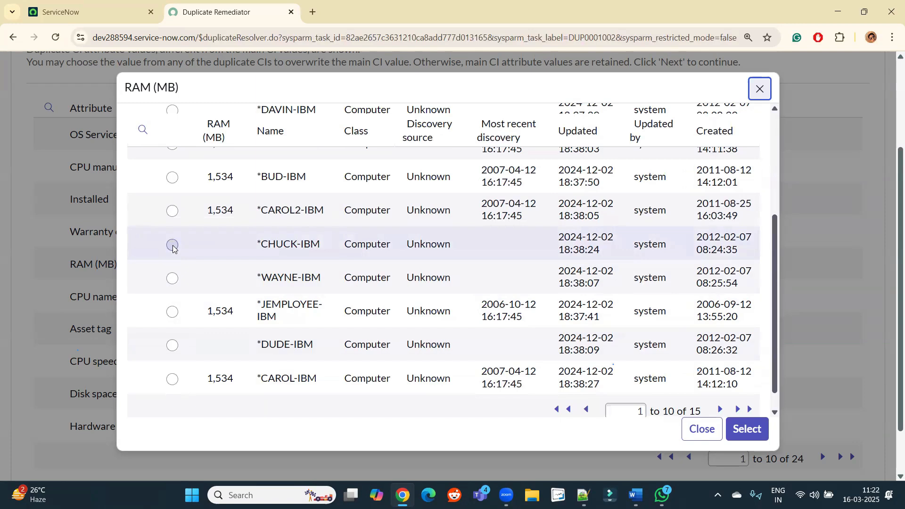
click(172, 244)
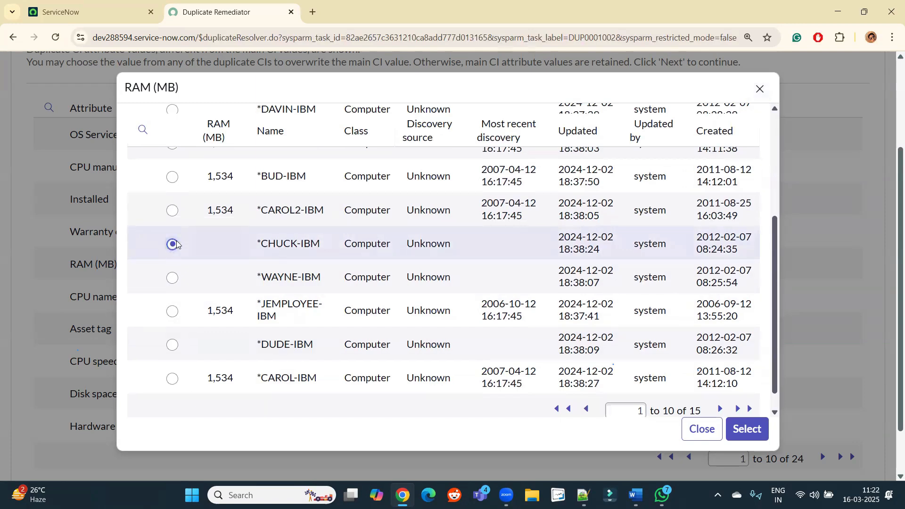
mouse_move(174, 259)
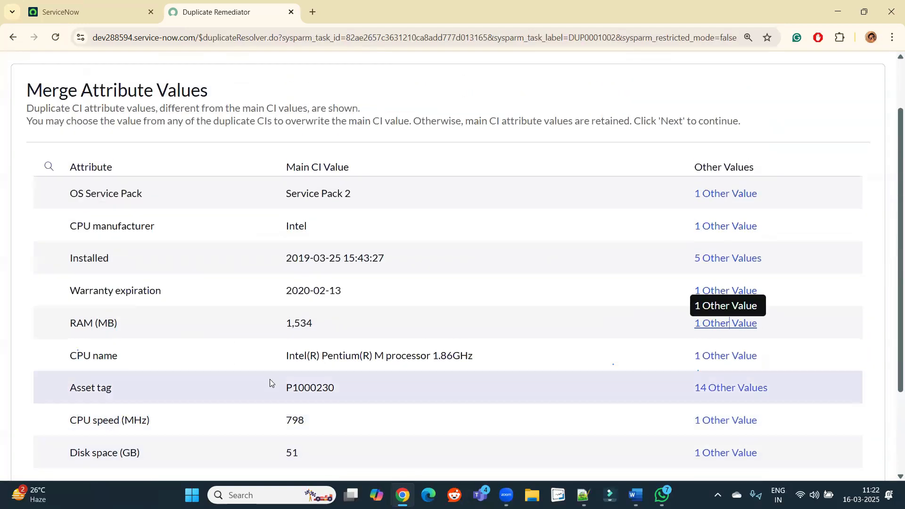
Step: Set Asset tag to P1000233 from *CAROL2-IBM among the 14 other values
scroll(down, 3)
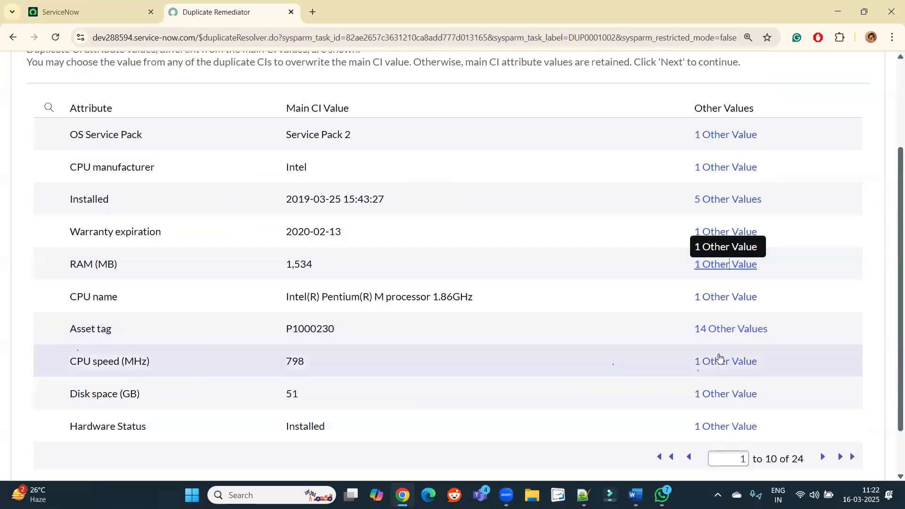
mouse_move(114, 343)
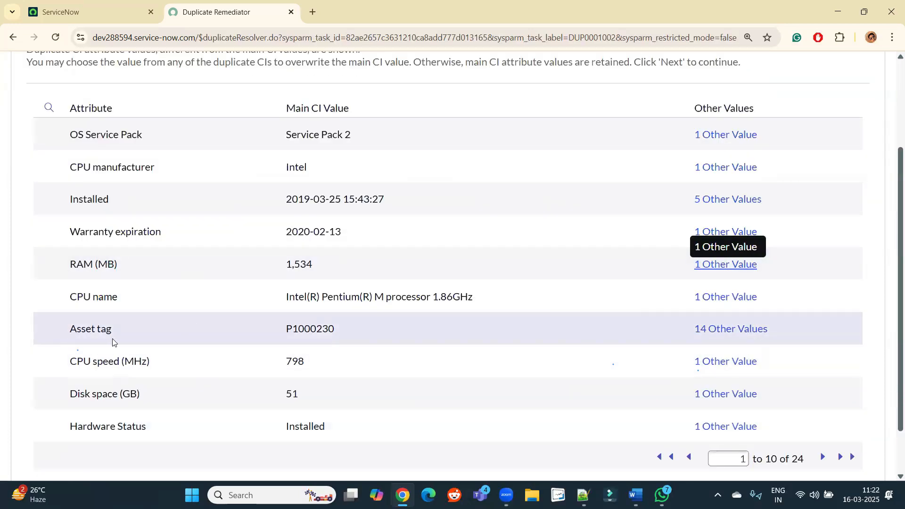
click(730, 328)
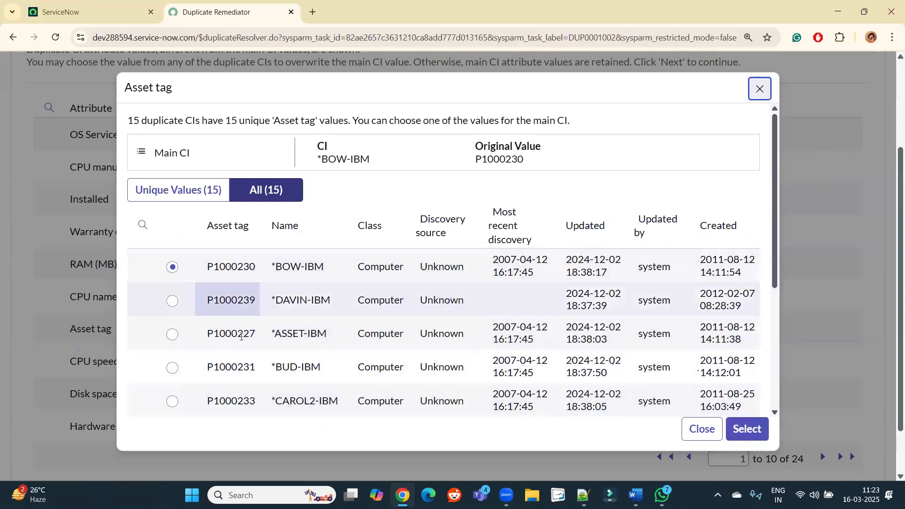
mouse_move(264, 346)
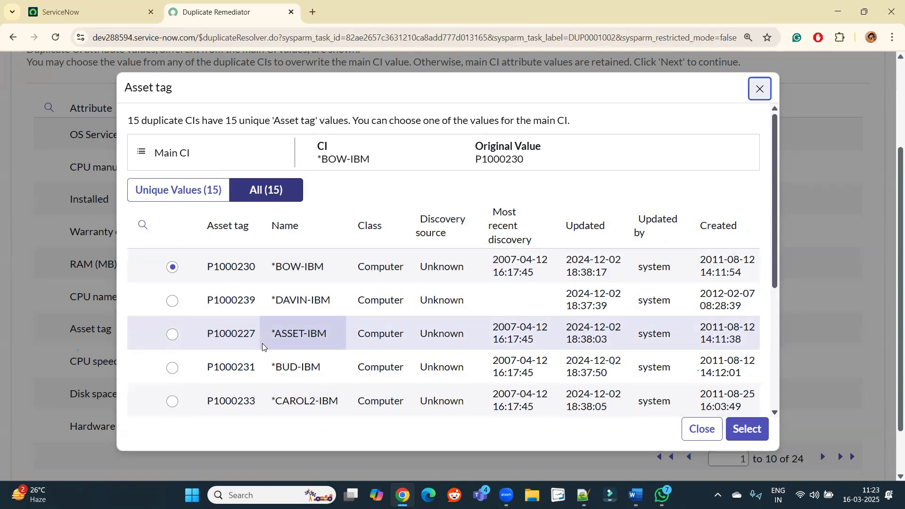
scroll(down, 3)
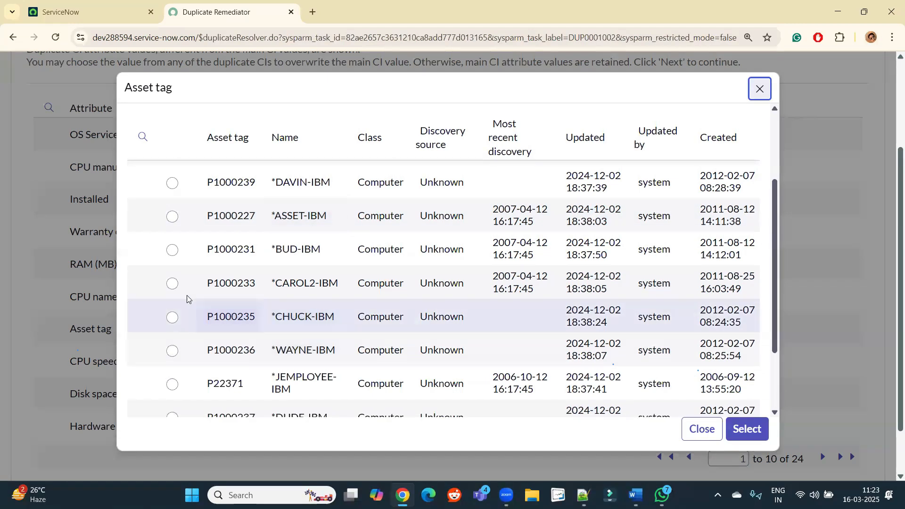
click(172, 283)
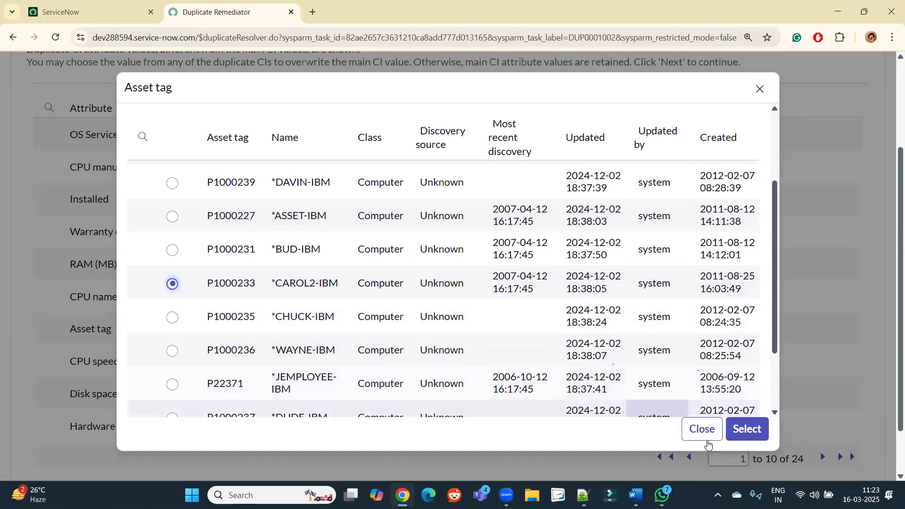
mouse_move(747, 433)
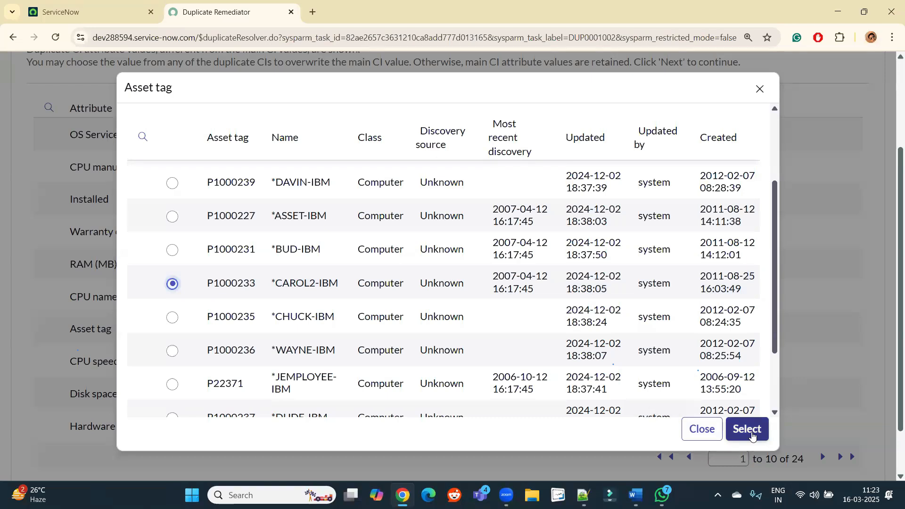
click(747, 429)
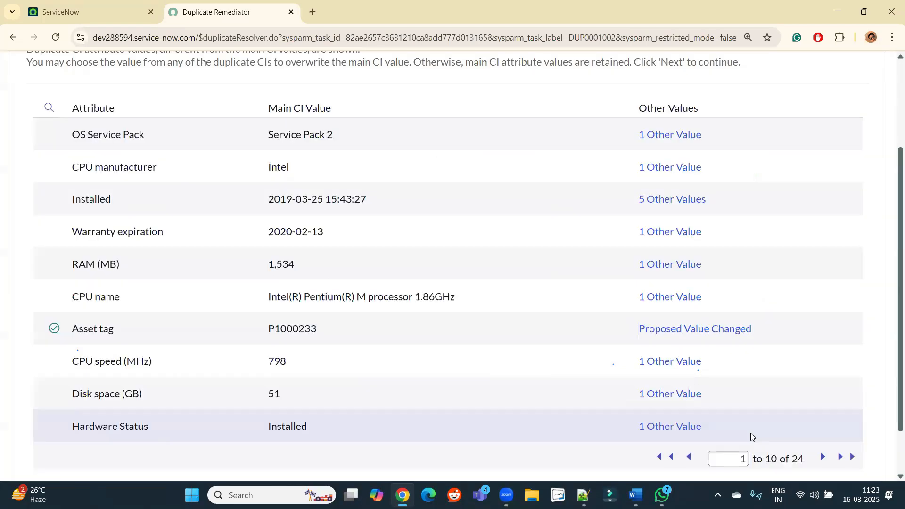
mouse_move(695, 328)
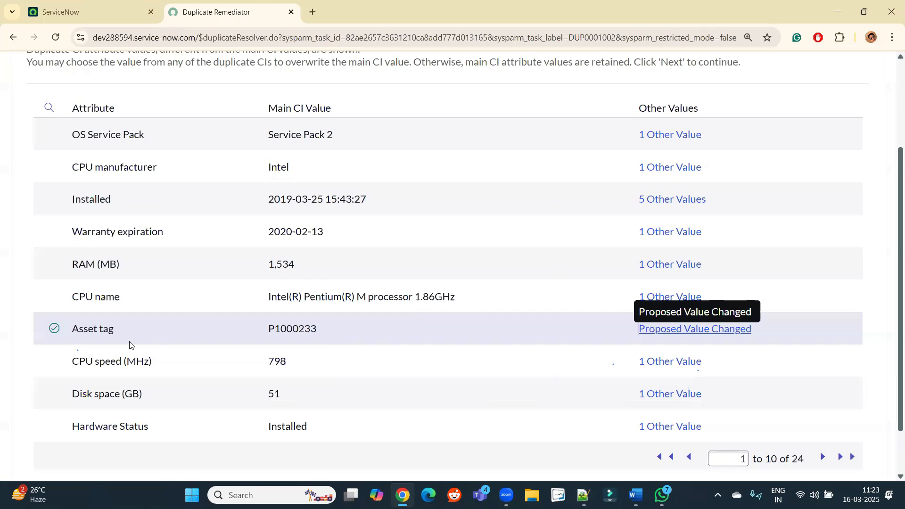
mouse_move(136, 329)
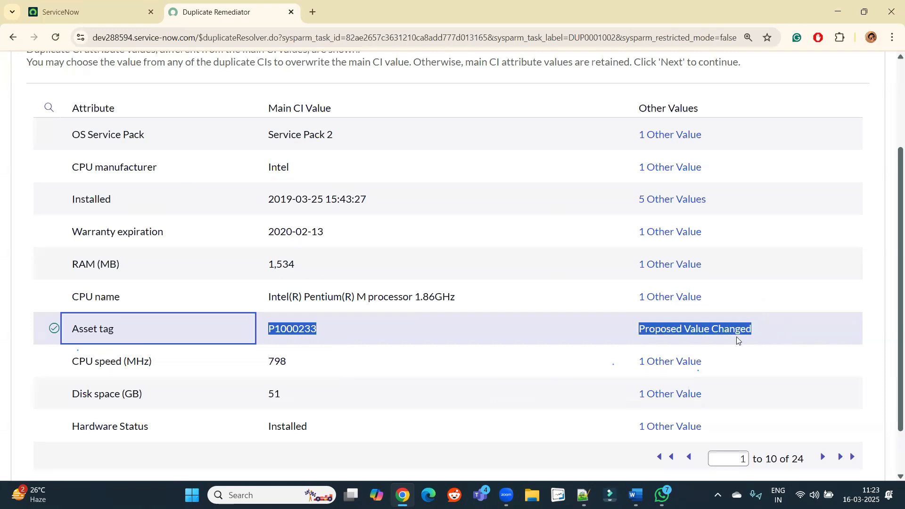
mouse_move(694, 328)
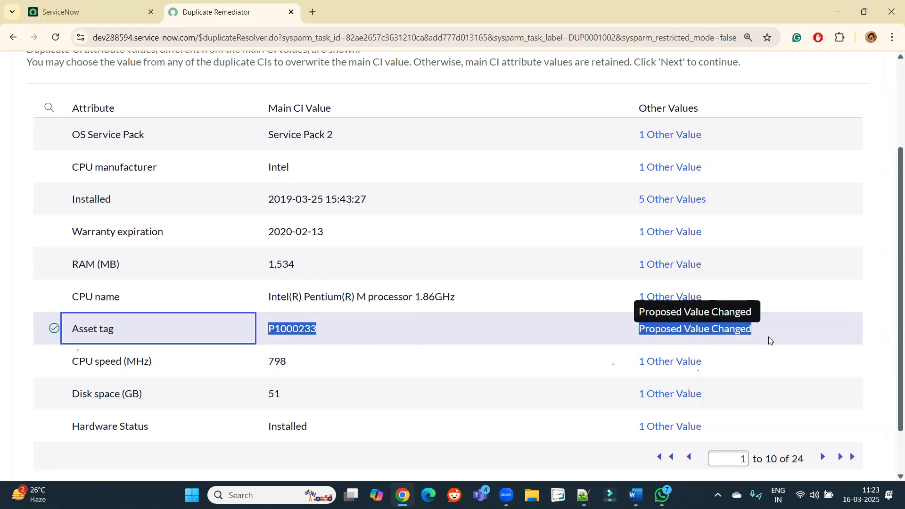
mouse_move(761, 345)
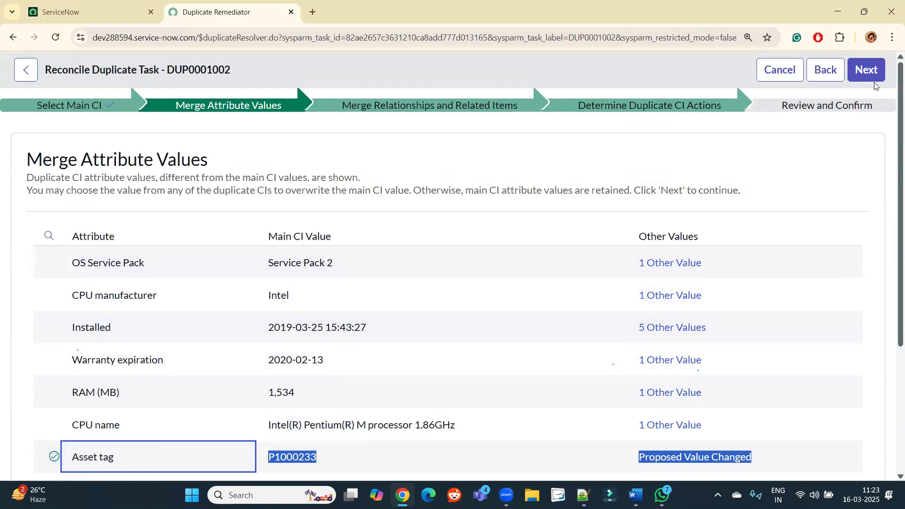
Step: Select all available related items to merge and choose 'Do not merge relationships'
click(866, 70)
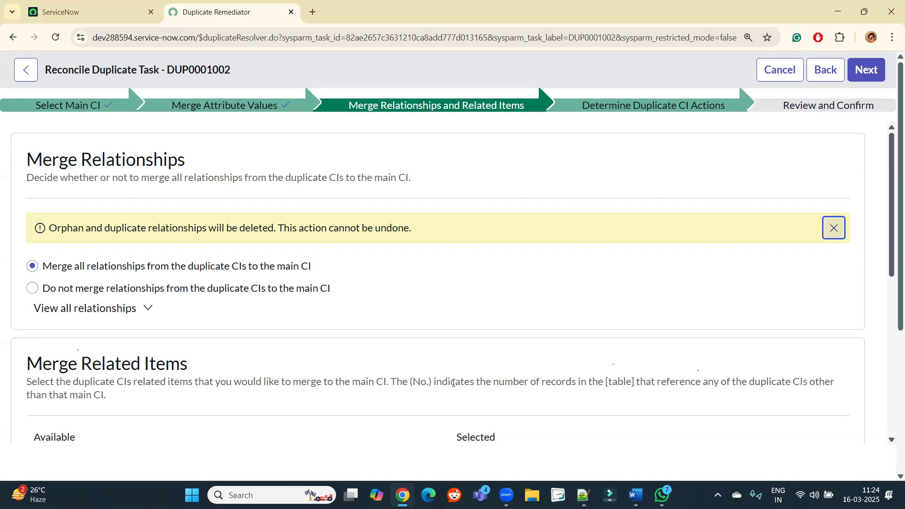
mouse_move(574, 477)
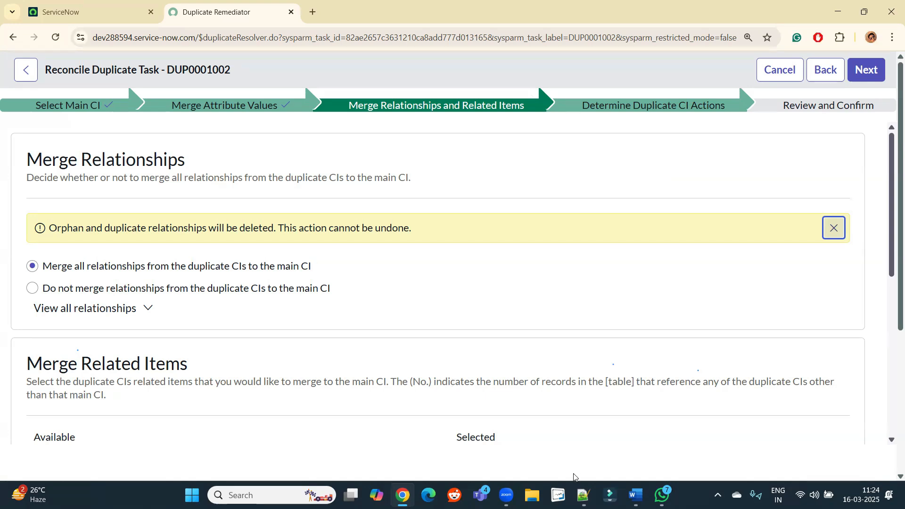
mouse_move(250, 430)
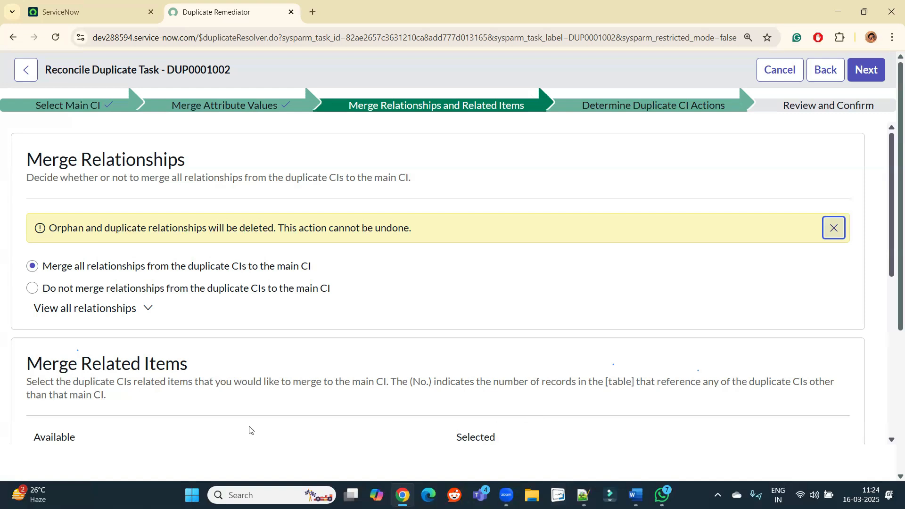
scroll(down, 3)
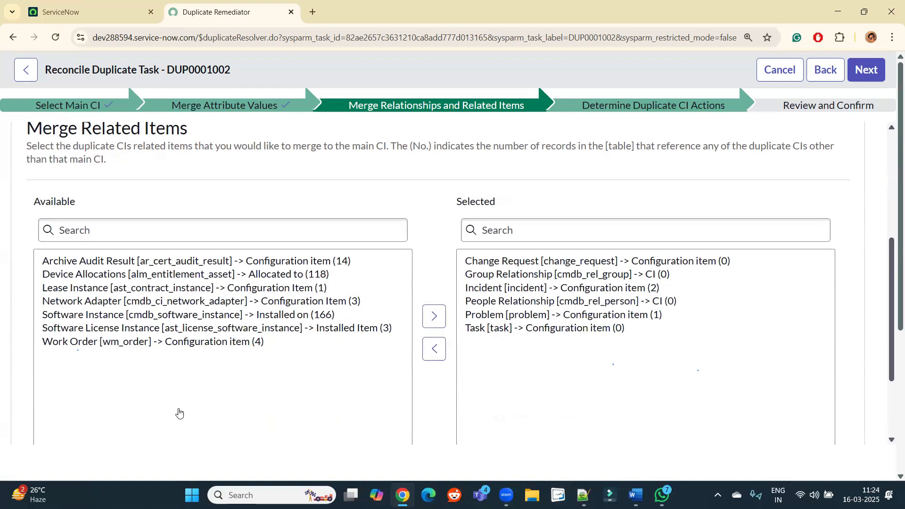
mouse_move(295, 362)
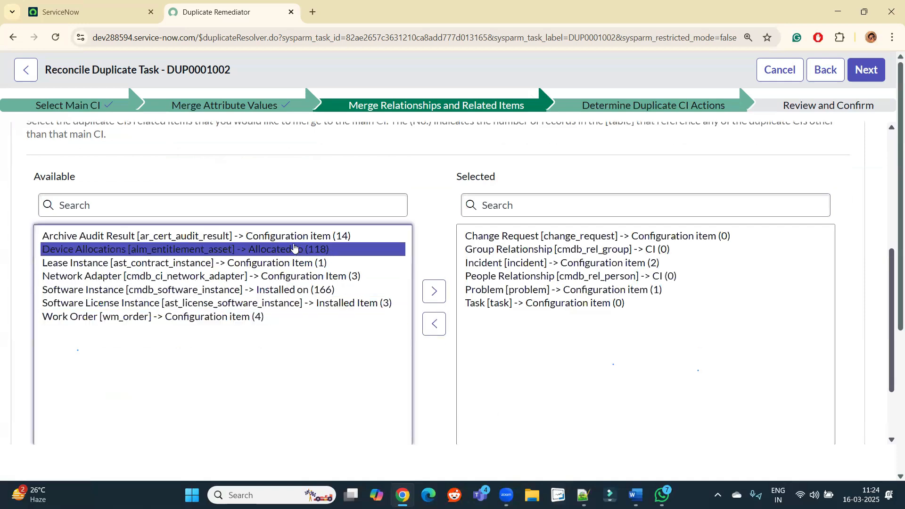
click(184, 249)
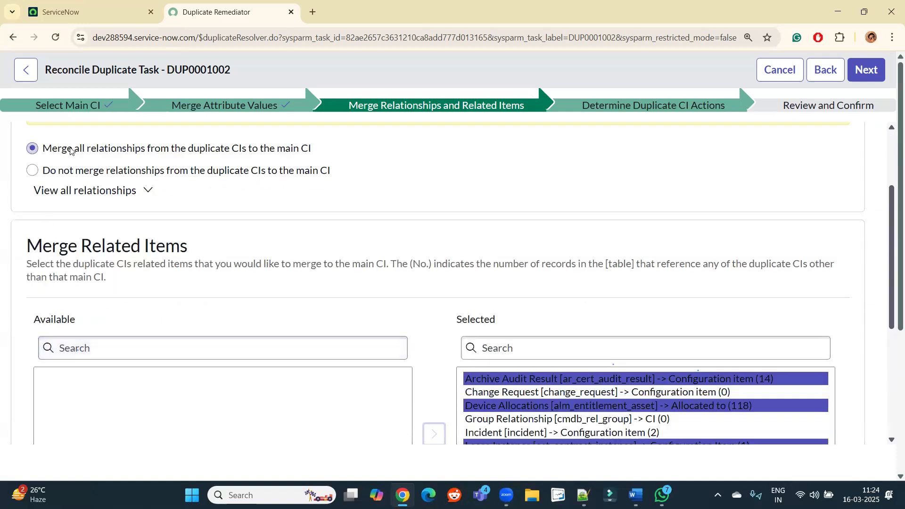
click(32, 170)
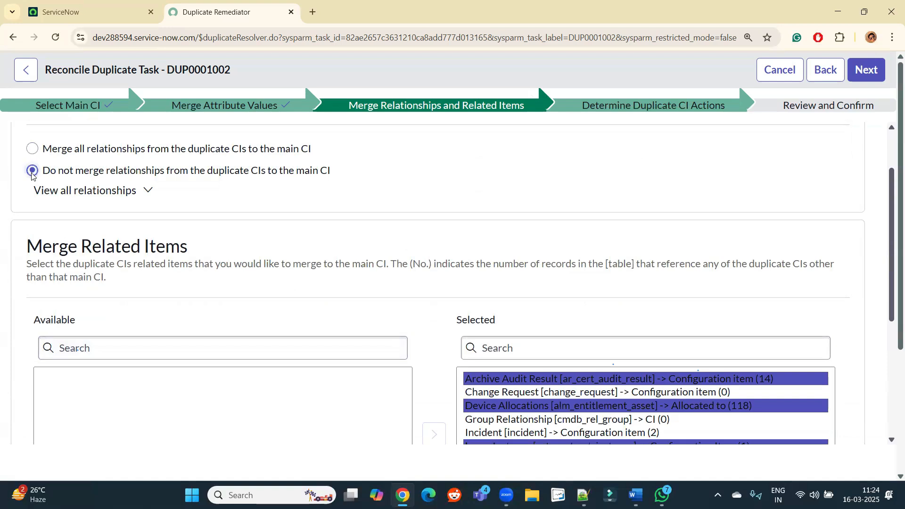
click(32, 148)
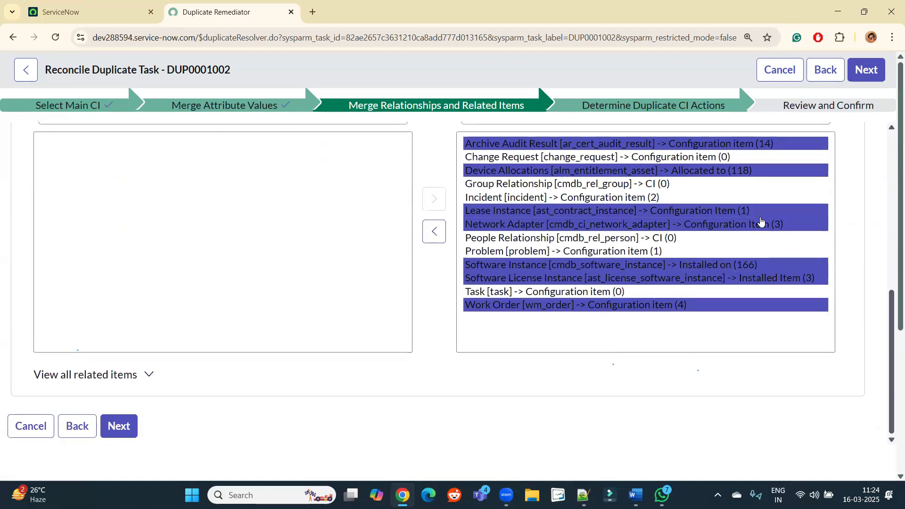
click(866, 69)
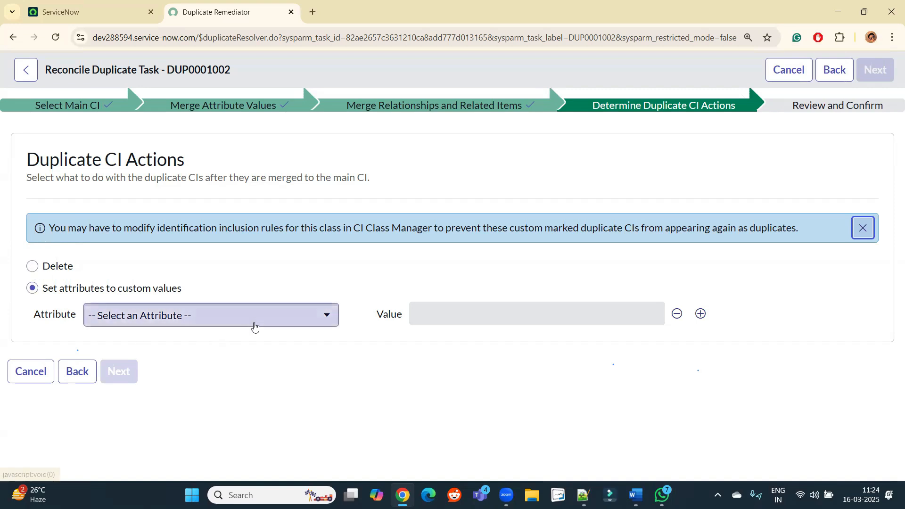
mouse_move(77, 305)
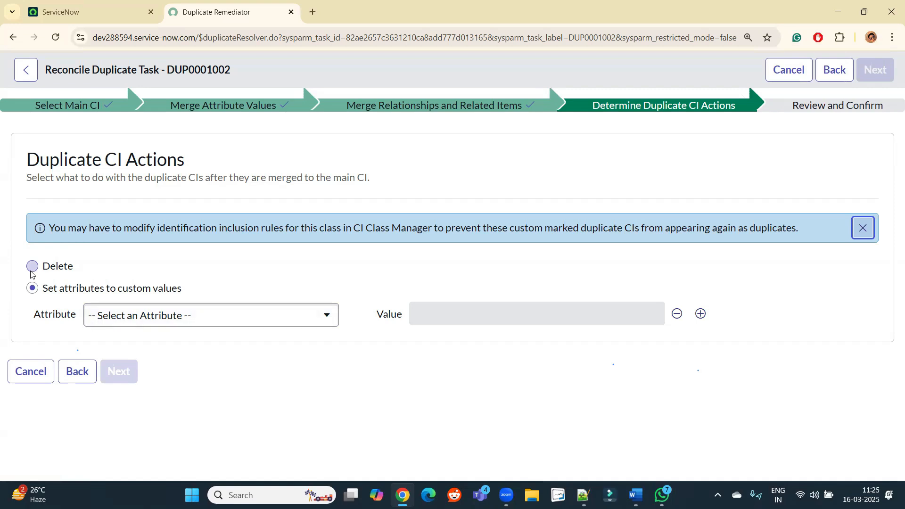
Step: Choose Delete for the duplicate CIs and go to Review and Confirm
click(32, 266)
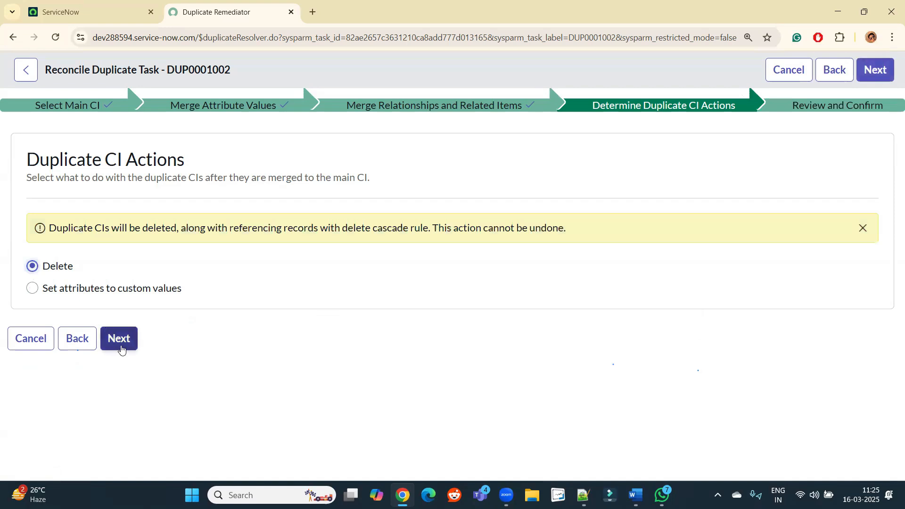
click(119, 339)
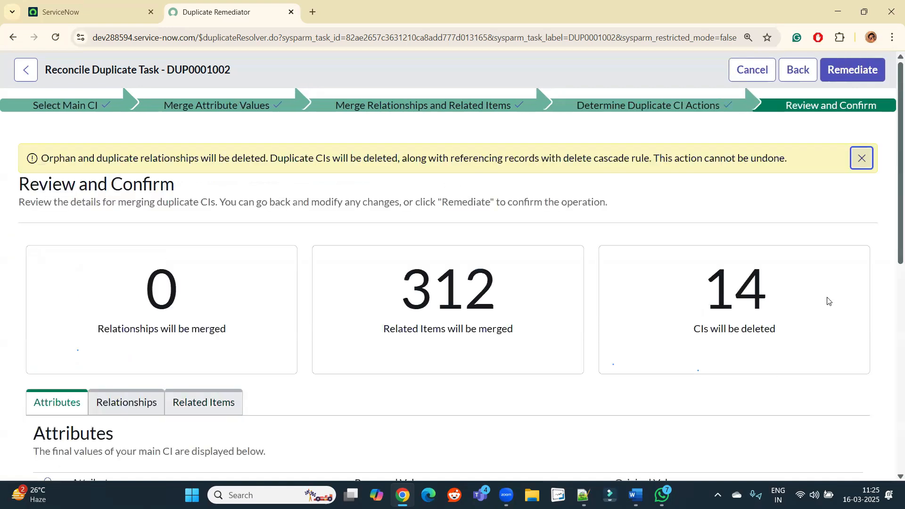
Step: Remediate DUP0001002 and proceed through the Cascade Delete Confirmation
click(853, 70)
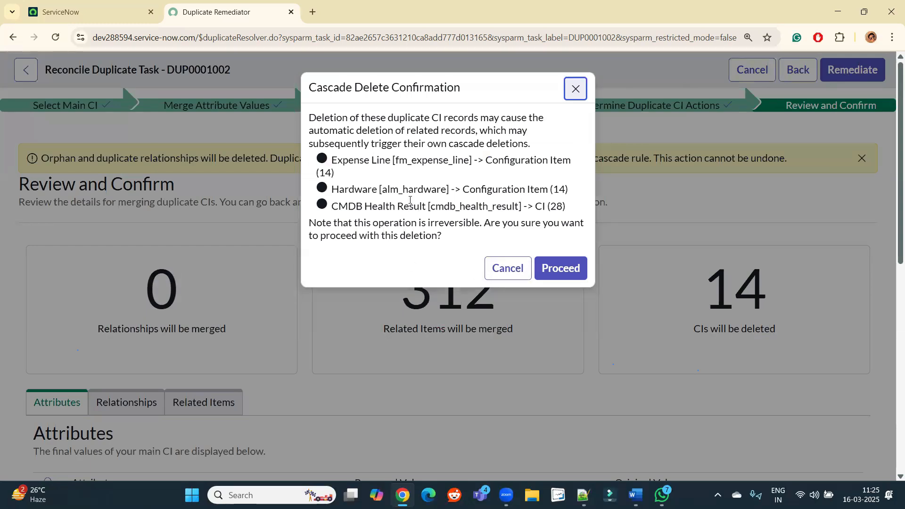
mouse_move(401, 218)
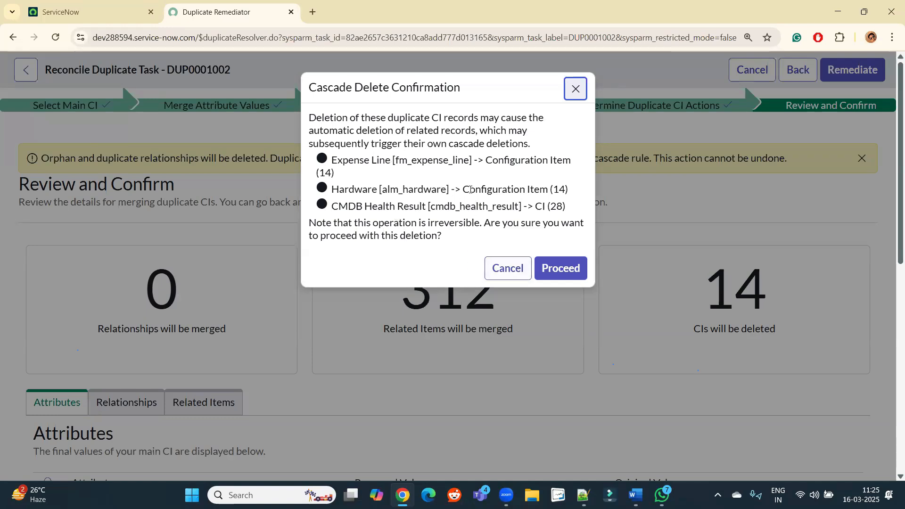
click(560, 268)
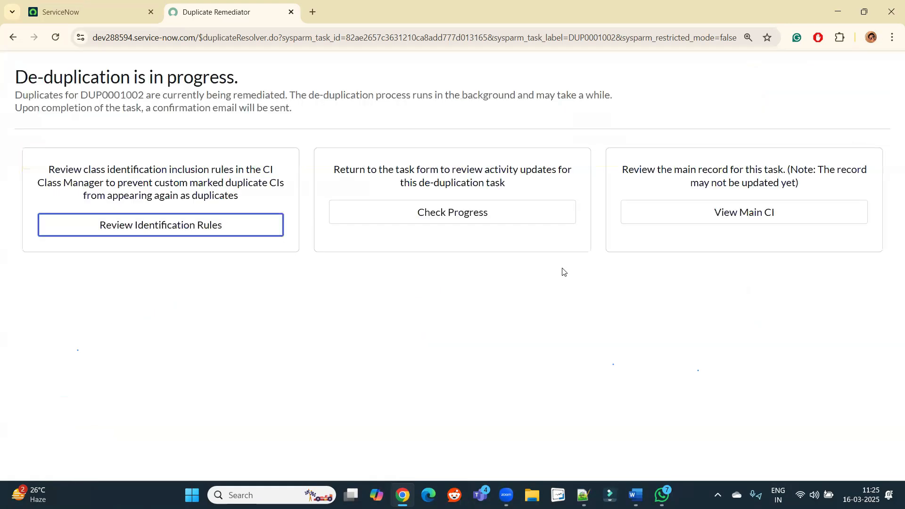
mouse_move(469, 249)
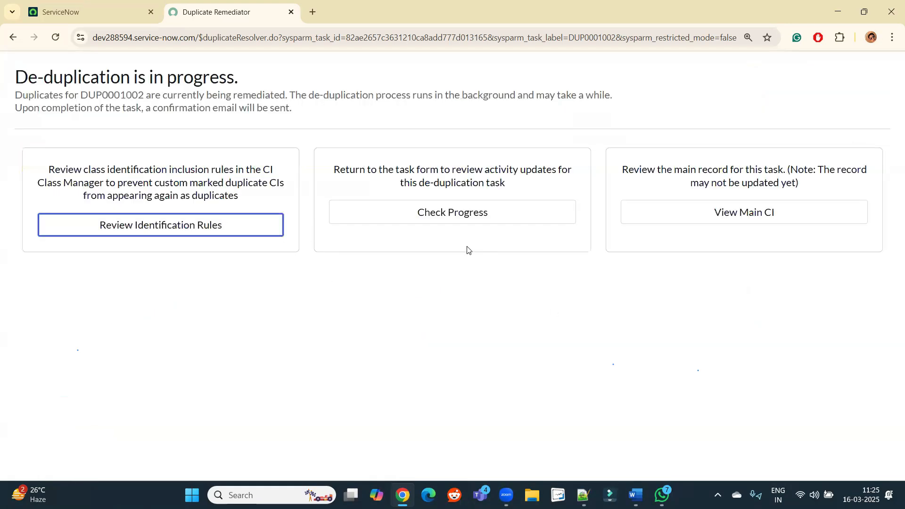
mouse_move(500, 291)
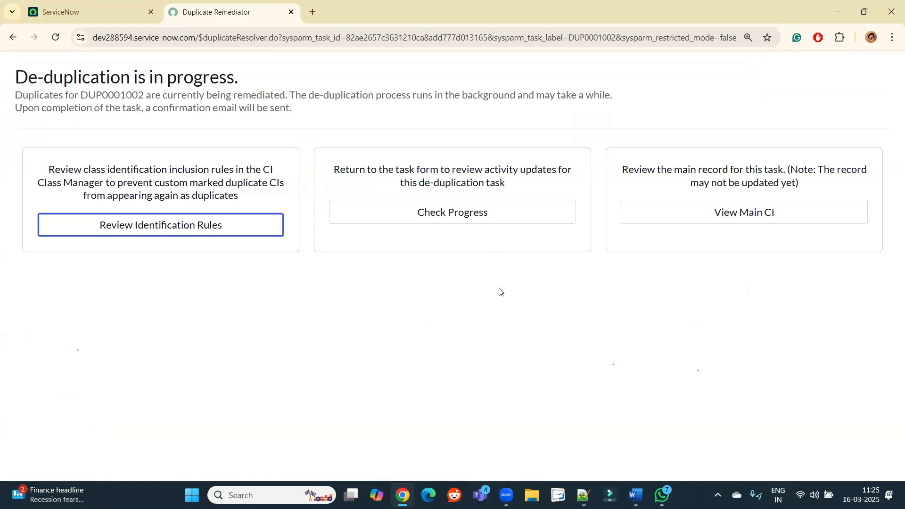
mouse_move(499, 290)
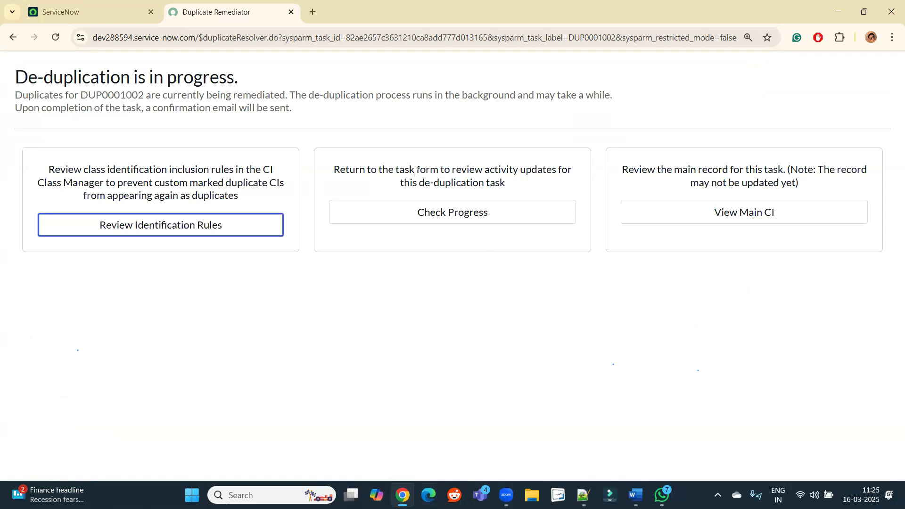
mouse_move(422, 219)
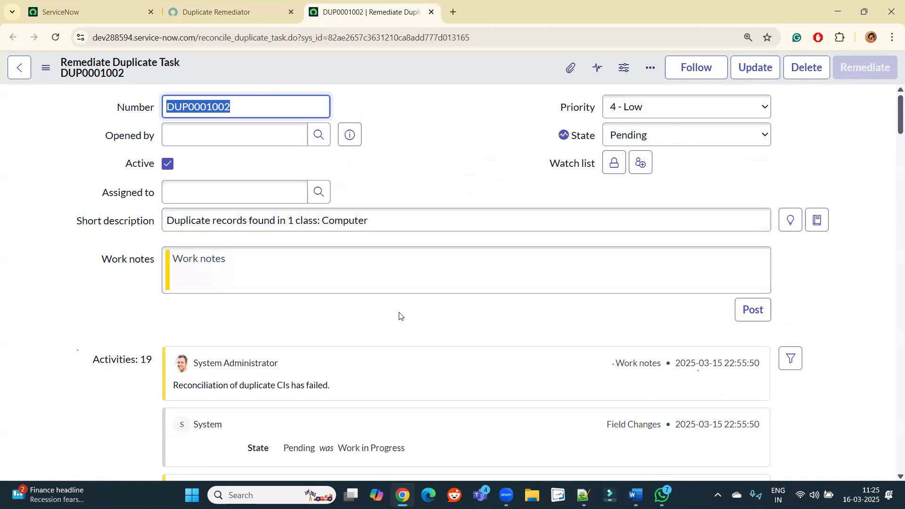
Step: Reload task DUP0001002, return to the de-duplication progress page, and open main CI *BOW-IBM
click(404, 270)
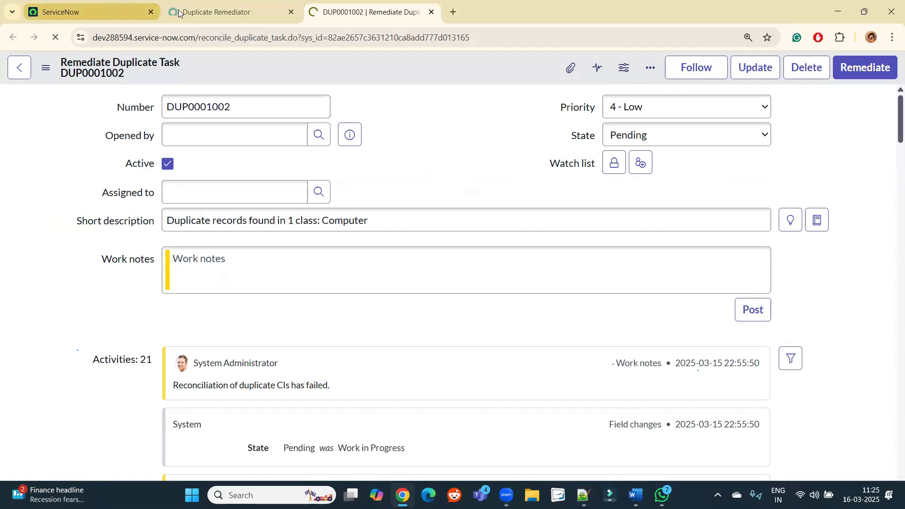
click(224, 13)
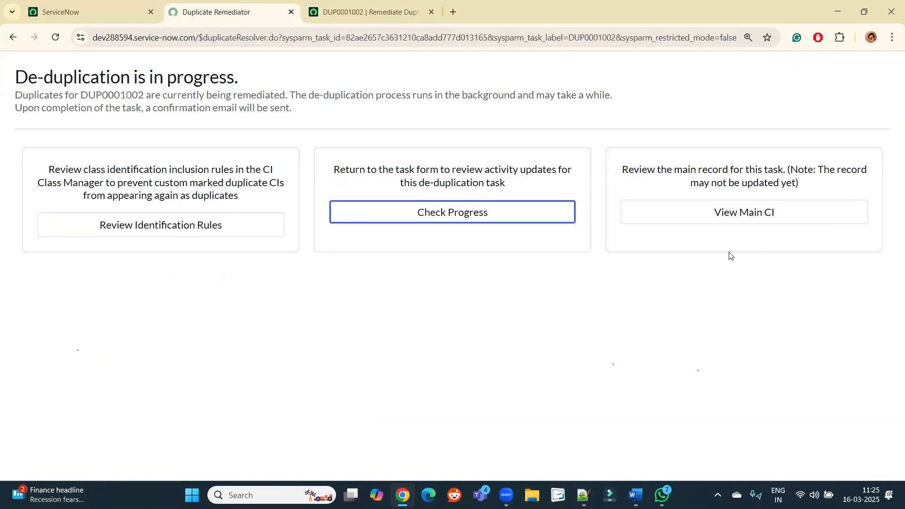
mouse_move(727, 215)
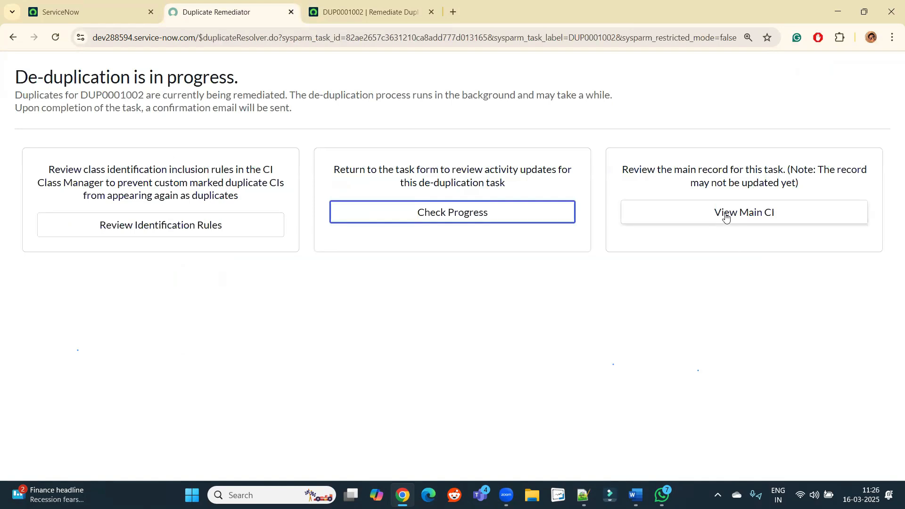
click(744, 212)
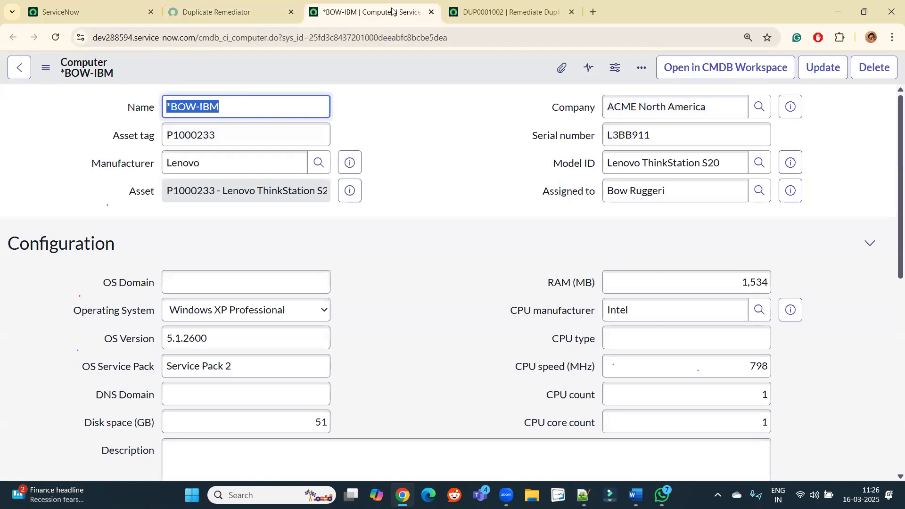
mouse_move(455, 102)
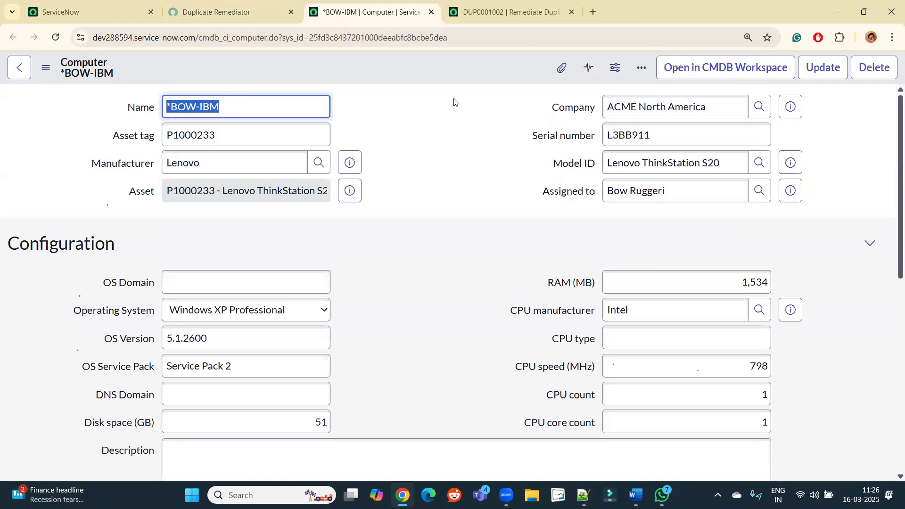